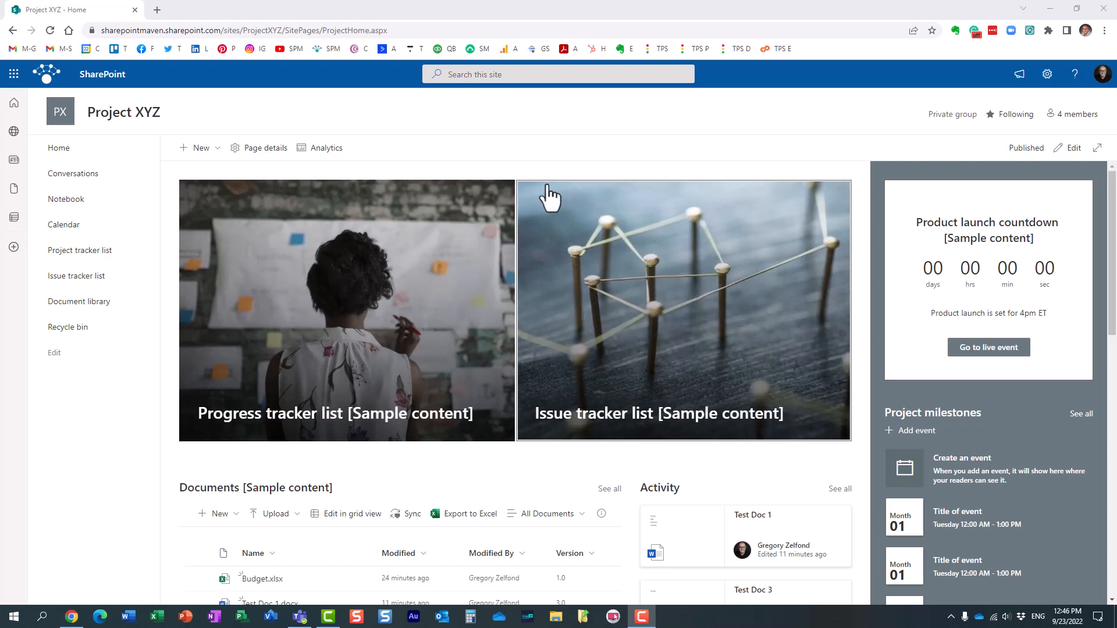
{"action": "mouse_move", "coordinate": [345, 92]}
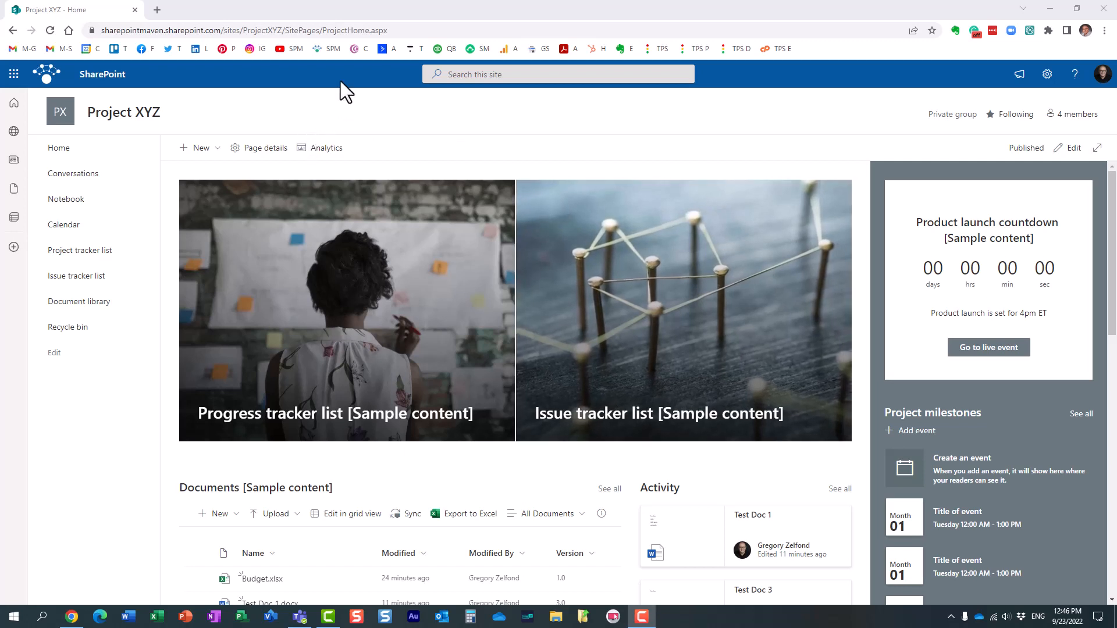
{"action": "mouse_move", "coordinate": [368, 100]}
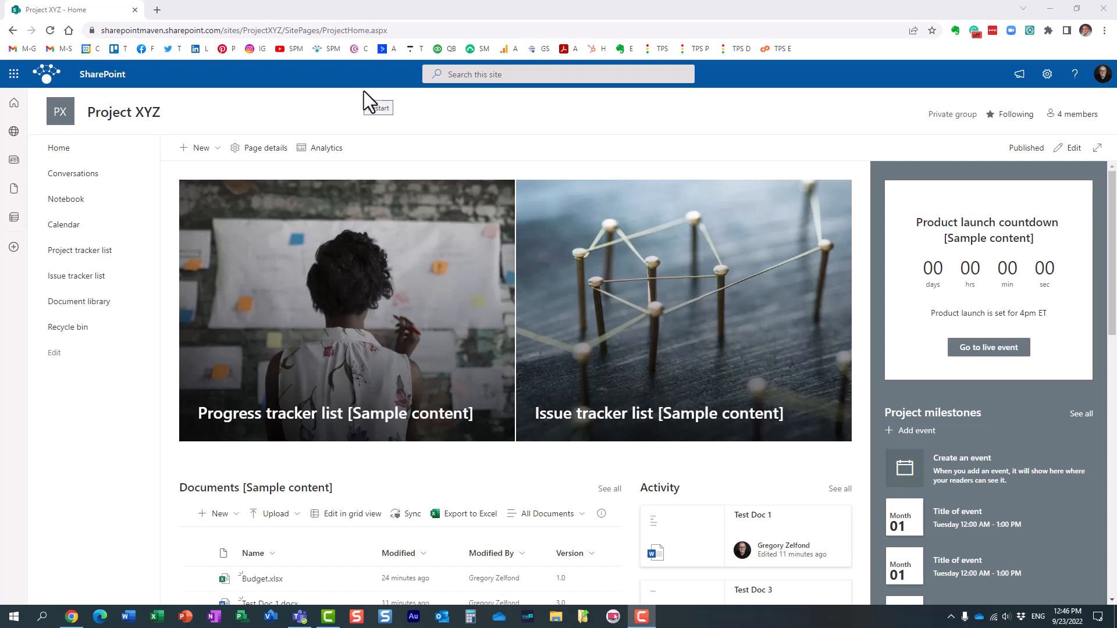
{"action": "mouse_move", "coordinate": [367, 99]}
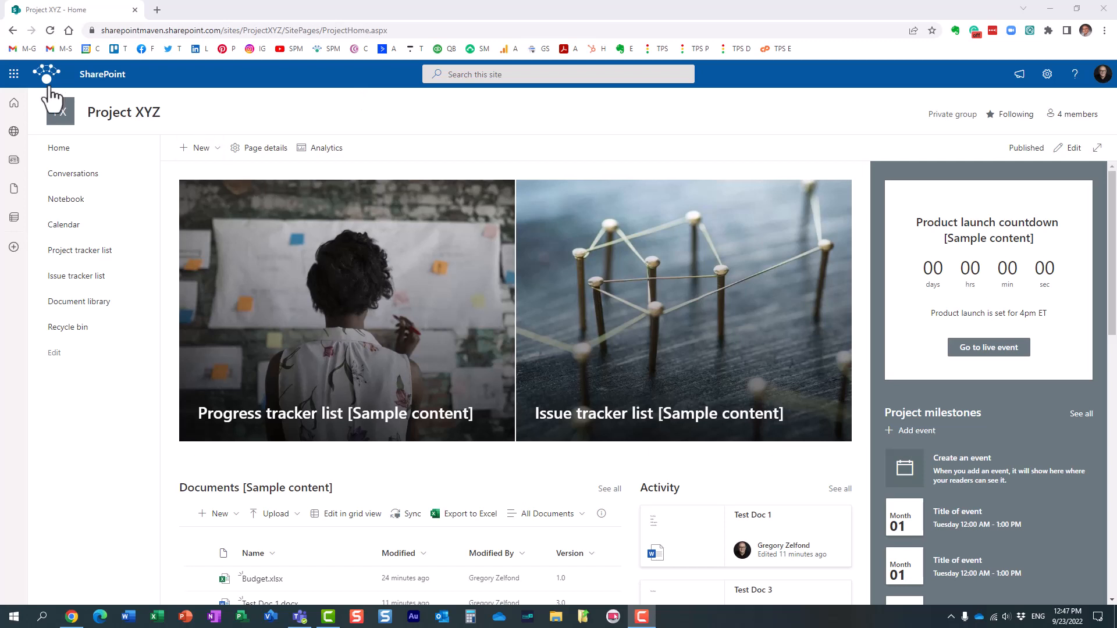
- Reach the SharePoint admin center through the app launcher and Microsoft 365 admin center
{"action": "left_click", "coordinate": [13, 73]}
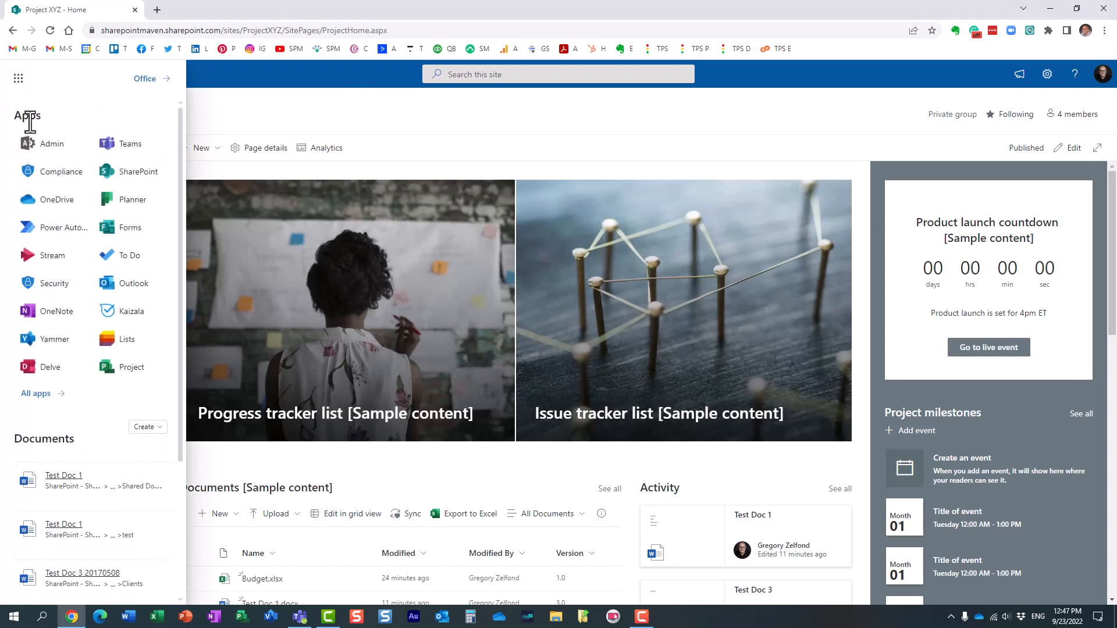
{"action": "left_click", "coordinate": [50, 143]}
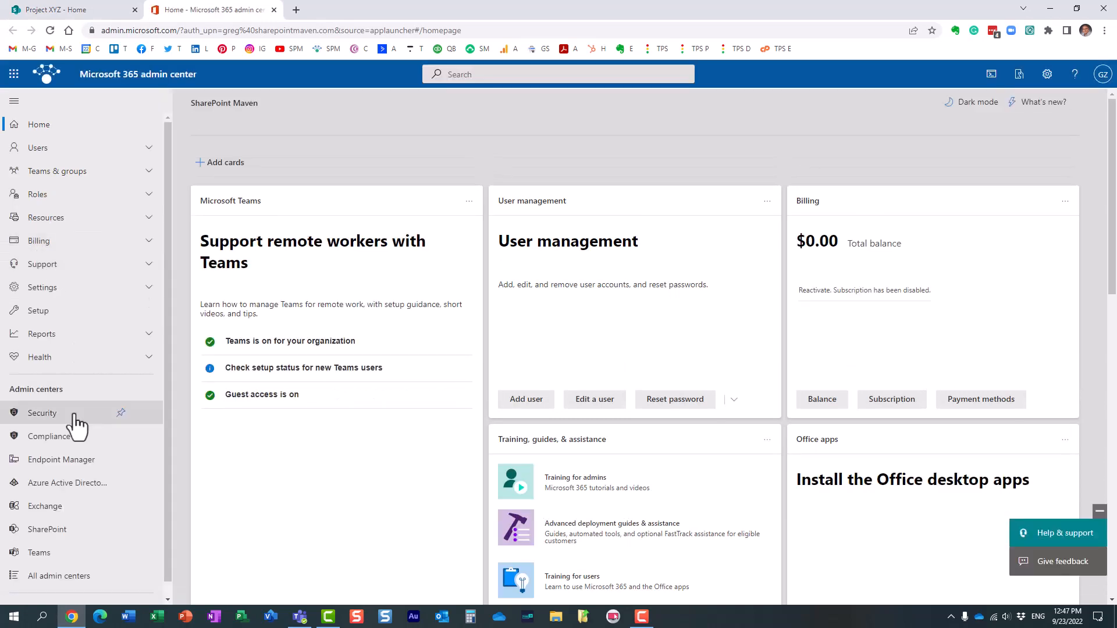
{"action": "left_click", "coordinate": [47, 529]}
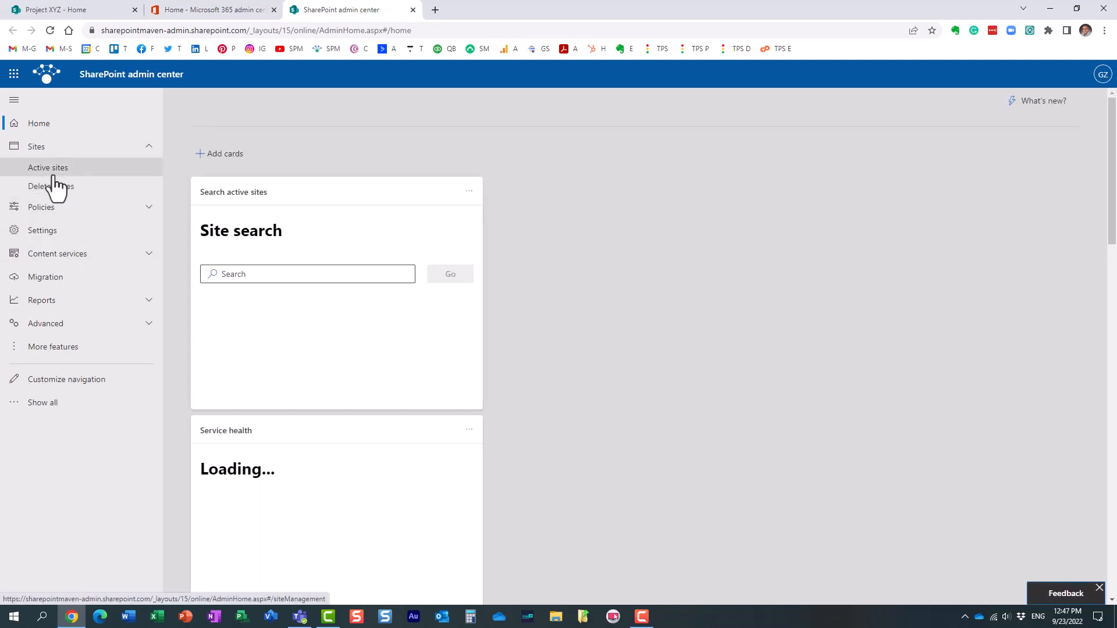
- Show the Active sites list with each site's URL, storage, primary admin, hub and template
{"action": "left_click", "coordinate": [48, 168]}
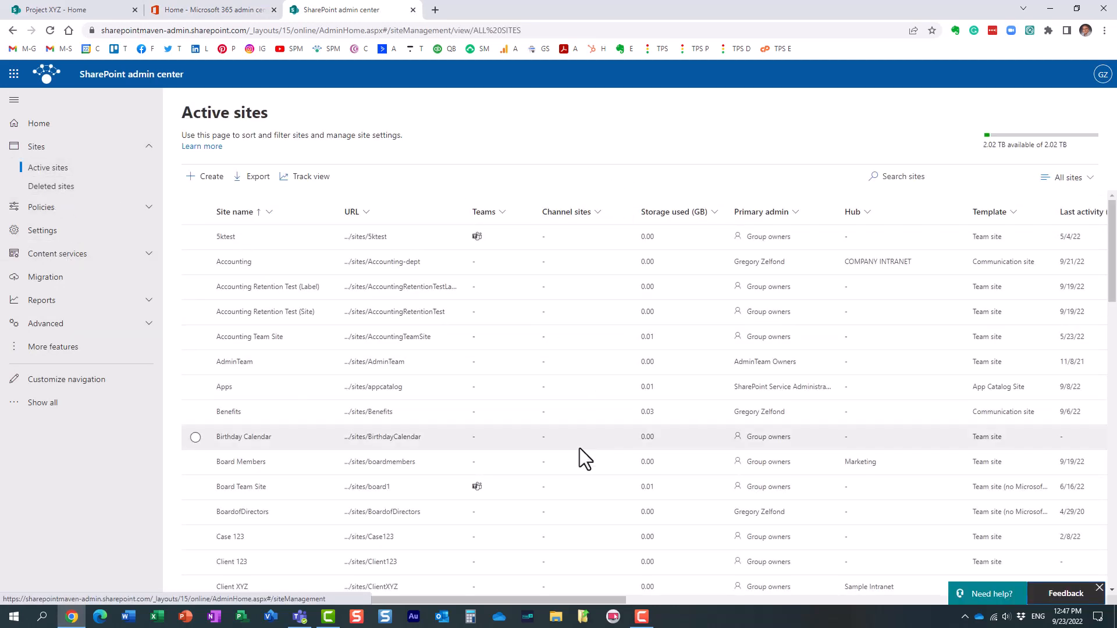
{"action": "mouse_move", "coordinate": [445, 501]}
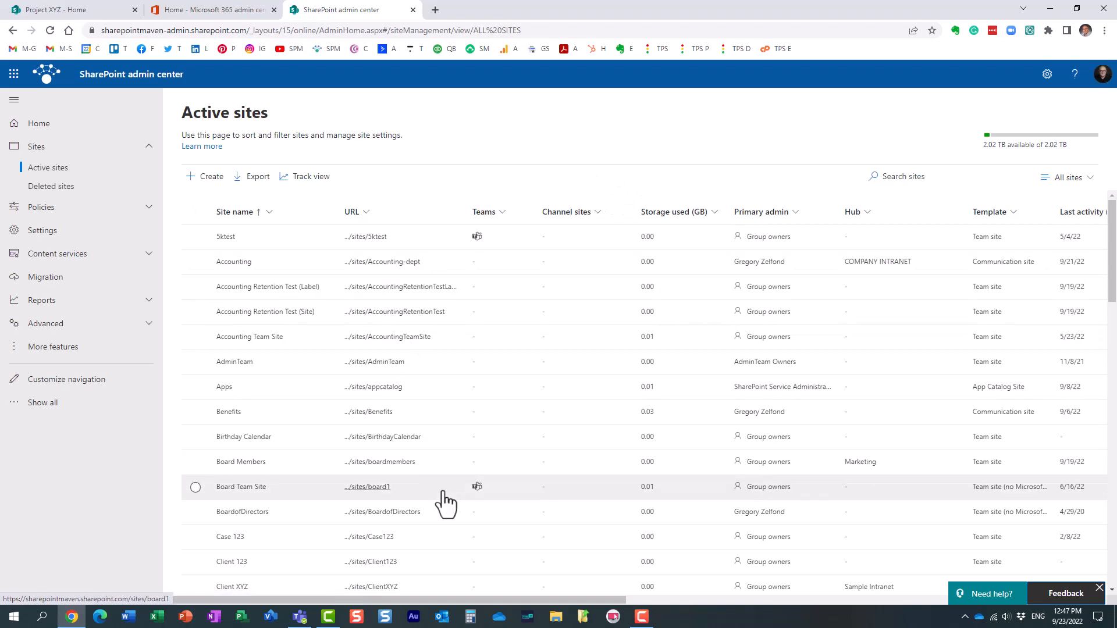
{"action": "mouse_move", "coordinate": [448, 480]}
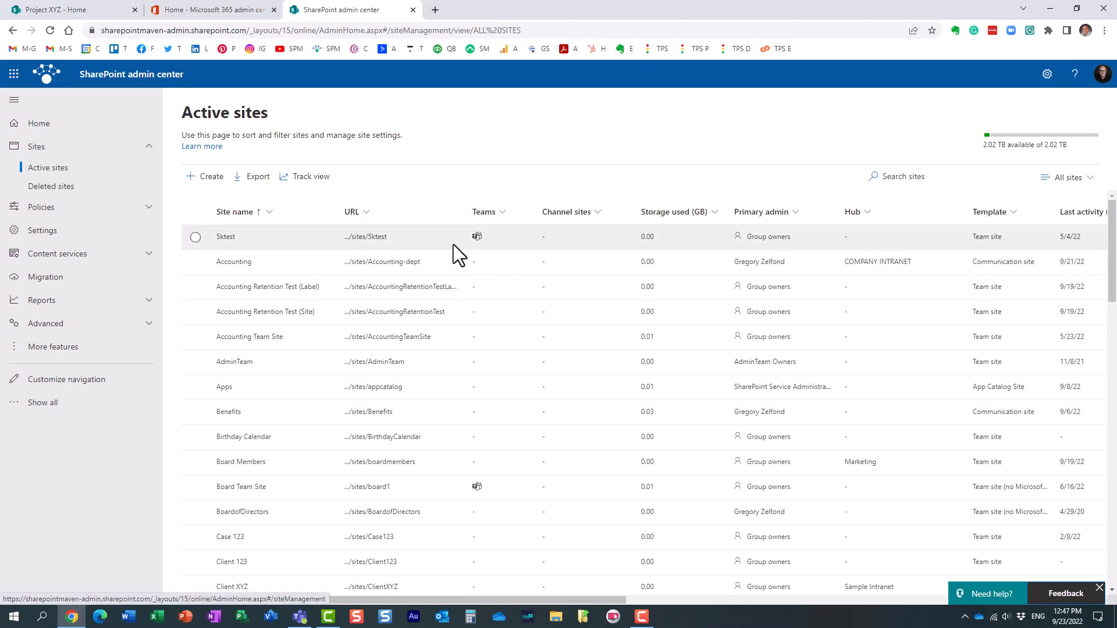
{"action": "mouse_move", "coordinate": [365, 237]}
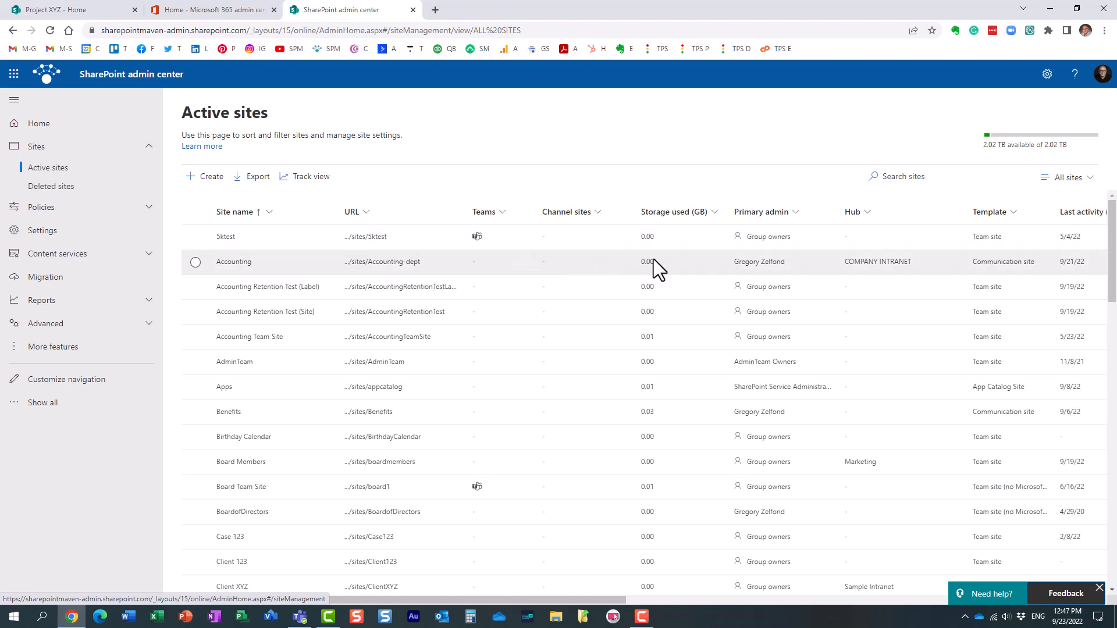
{"action": "mouse_move", "coordinate": [974, 152]}
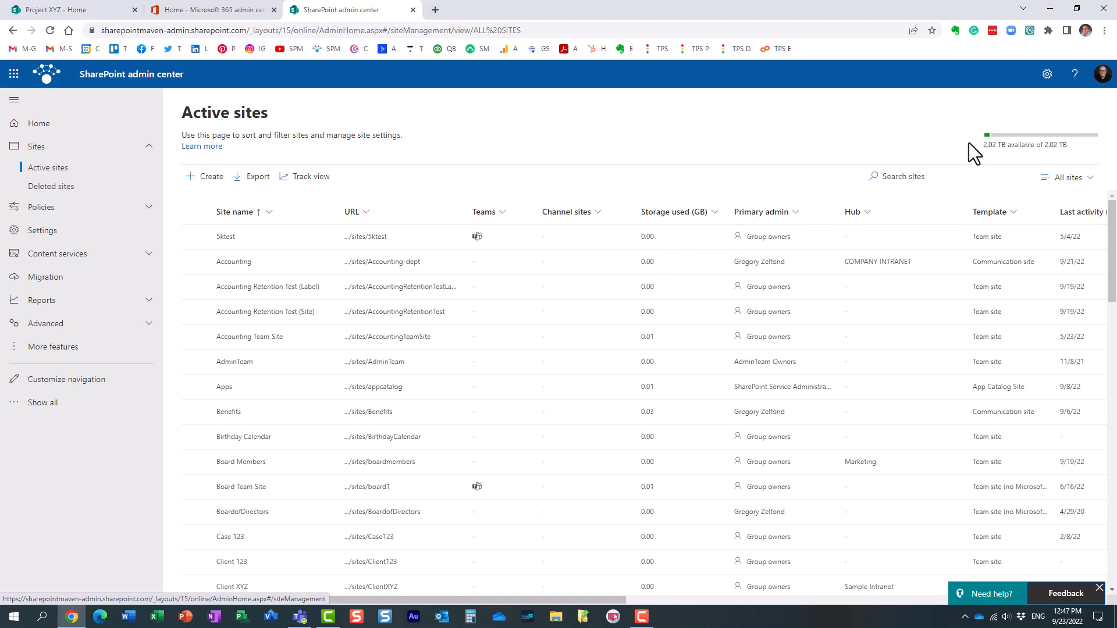
{"action": "mouse_move", "coordinate": [1012, 175]}
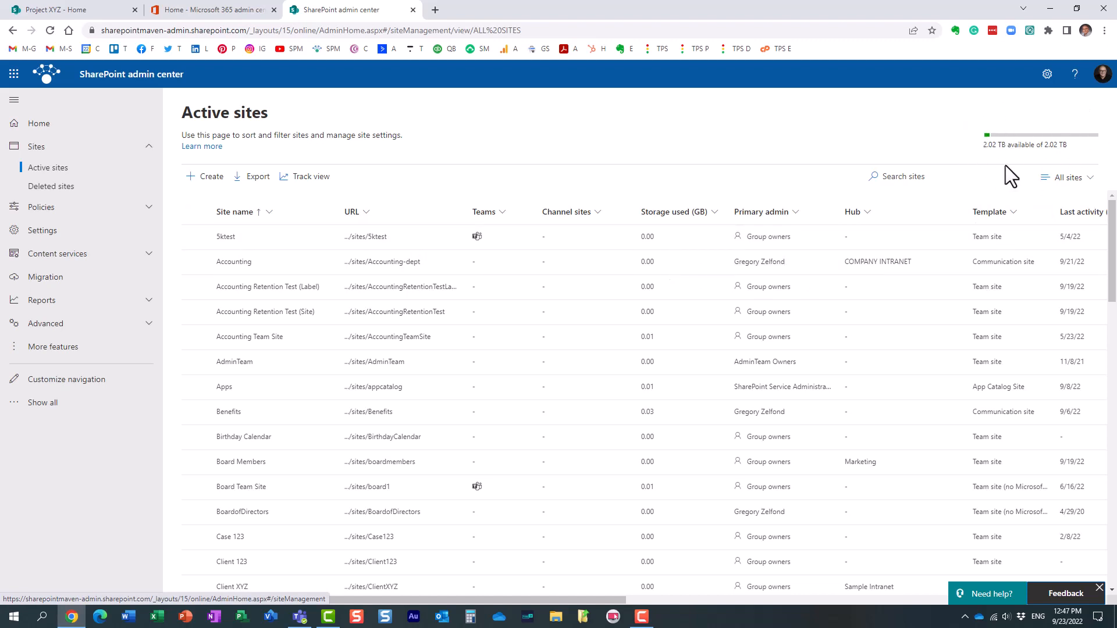
{"action": "mouse_move", "coordinate": [1079, 158]}
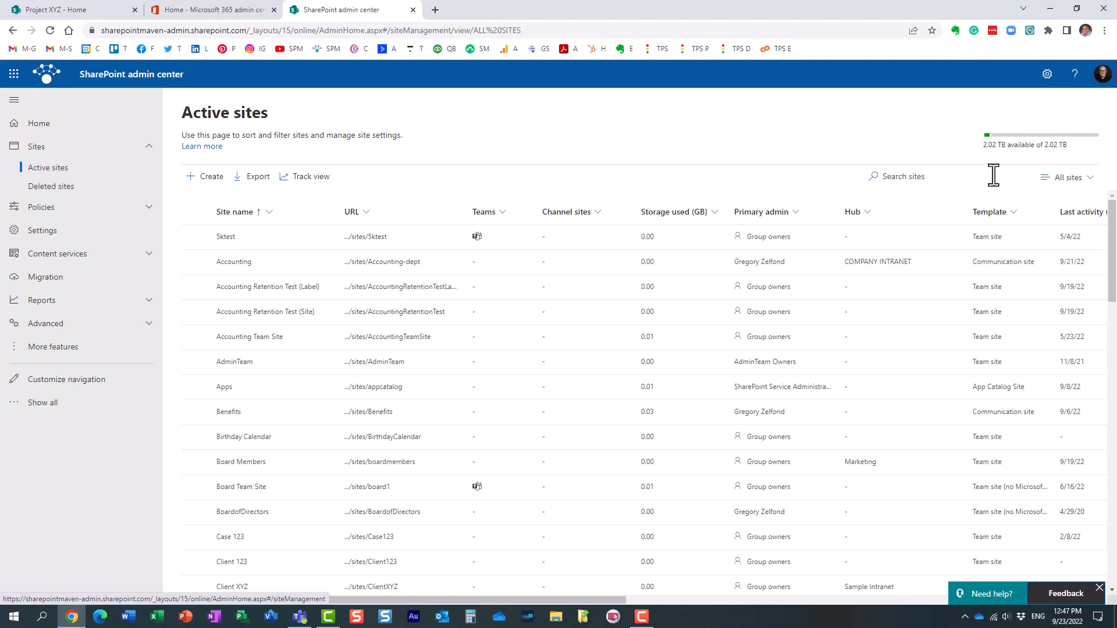
{"action": "mouse_move", "coordinate": [487, 327]}
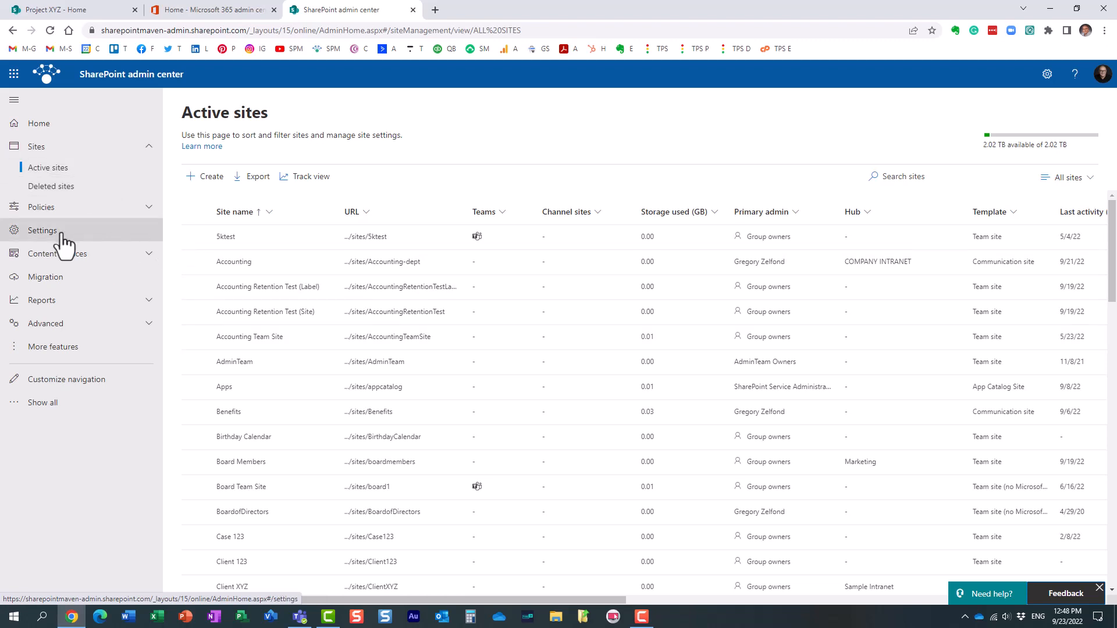
- Open the Settings page listing SharePoint, Stream and OneDrive settings and their values
{"action": "left_click", "coordinate": [42, 230]}
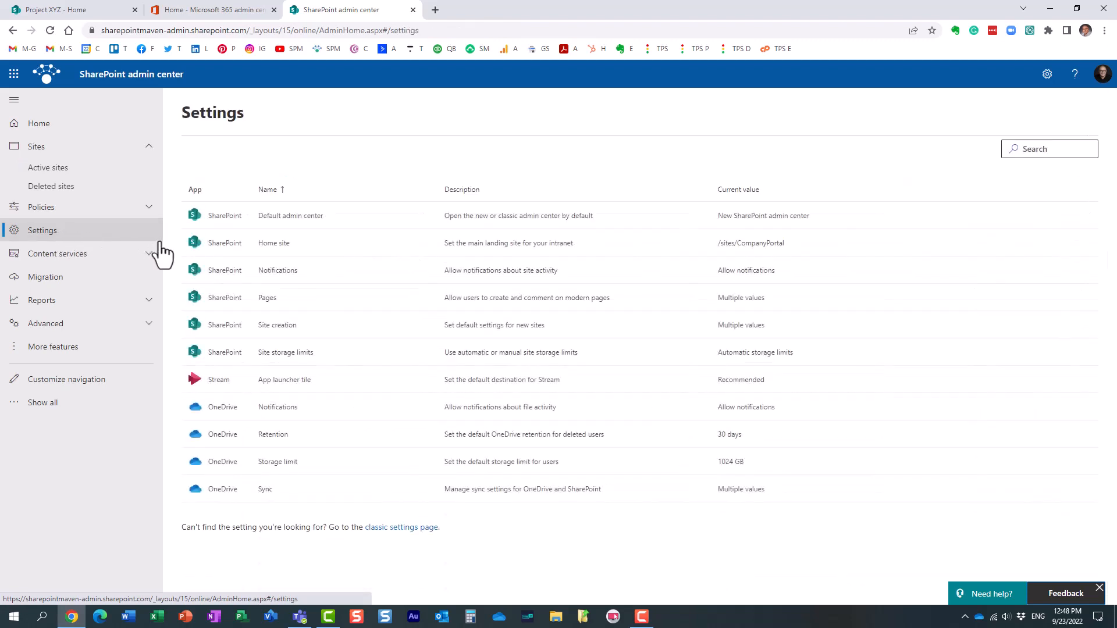
{"action": "mouse_move", "coordinate": [437, 352]}
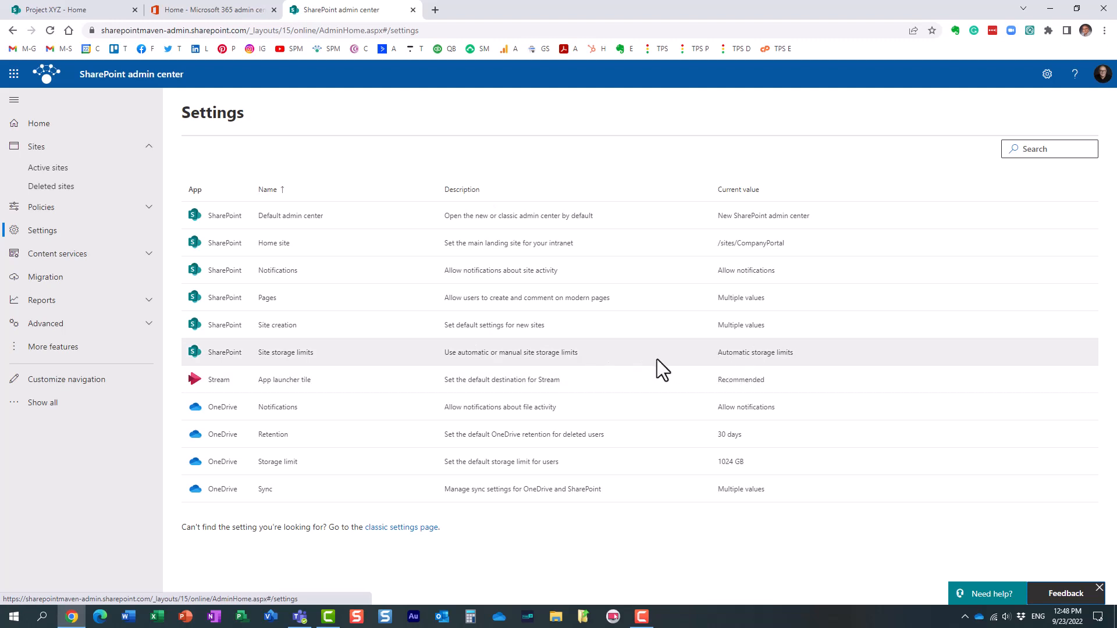
{"action": "mouse_move", "coordinate": [285, 352]}
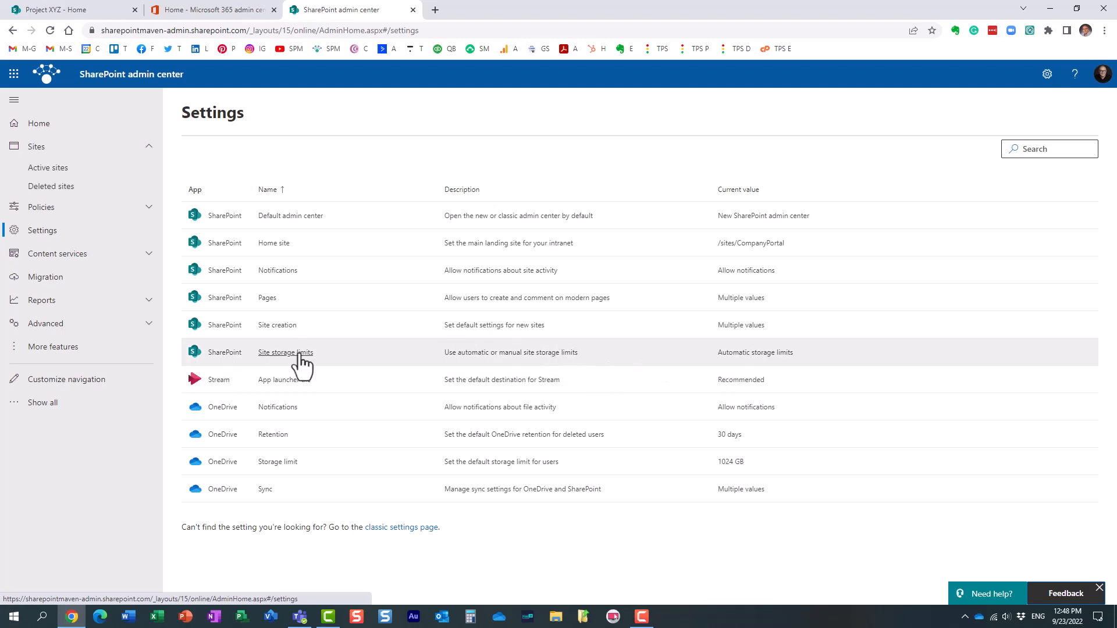
- Set site storage limits to Manual and save, showing 'Manual storage limits'
{"action": "left_click", "coordinate": [285, 352]}
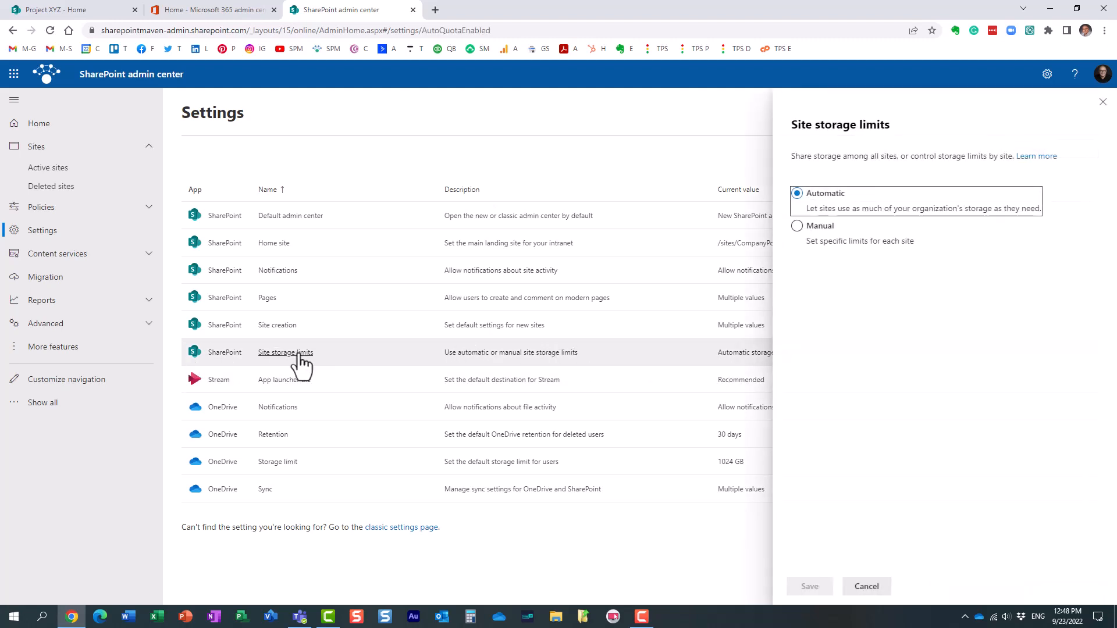
{"action": "mouse_move", "coordinate": [937, 280]}
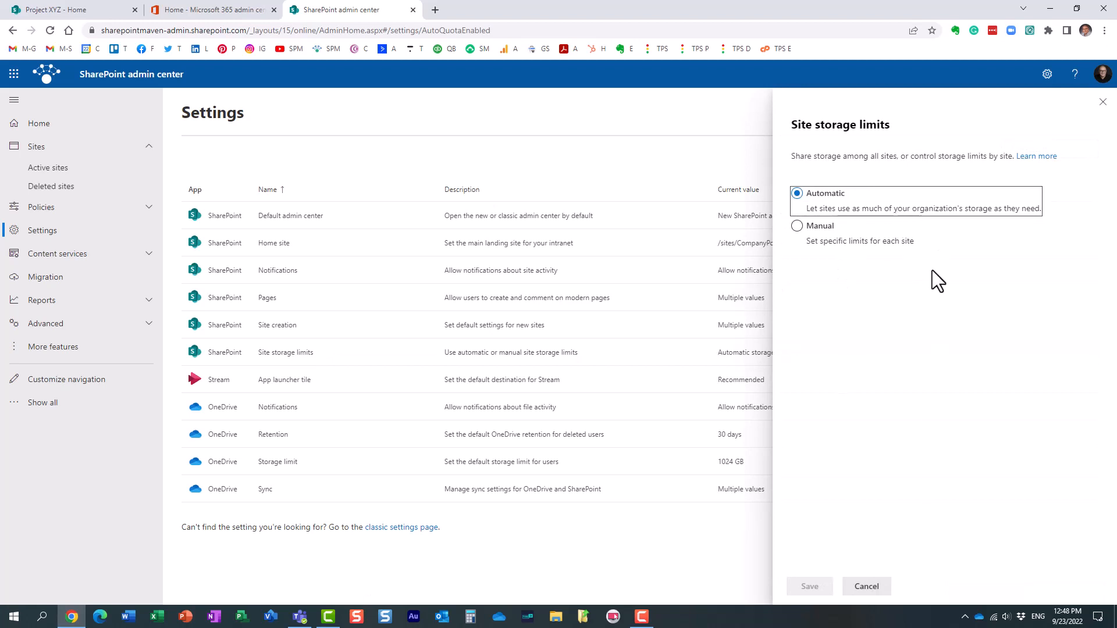
{"action": "mouse_move", "coordinate": [876, 228]}
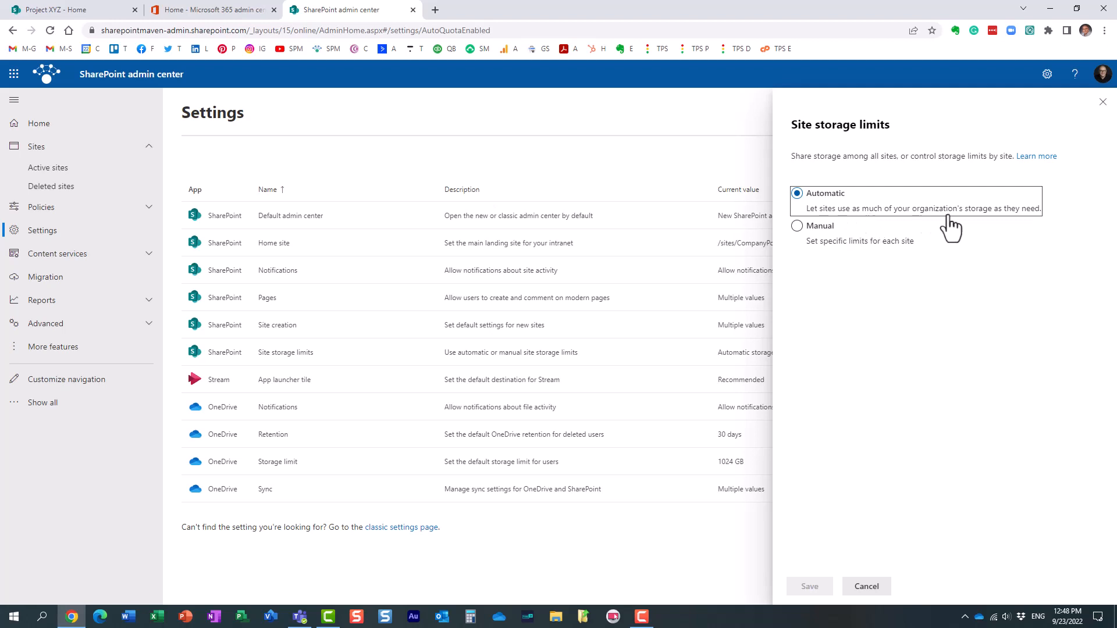
{"action": "mouse_move", "coordinate": [917, 230]}
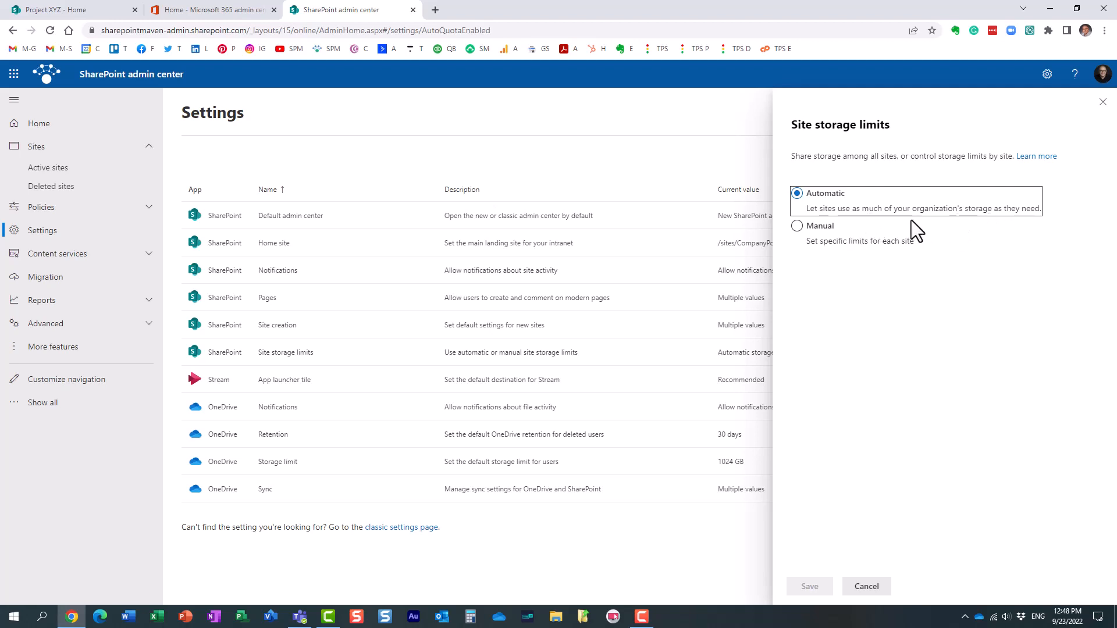
{"action": "left_click", "coordinate": [797, 226]}
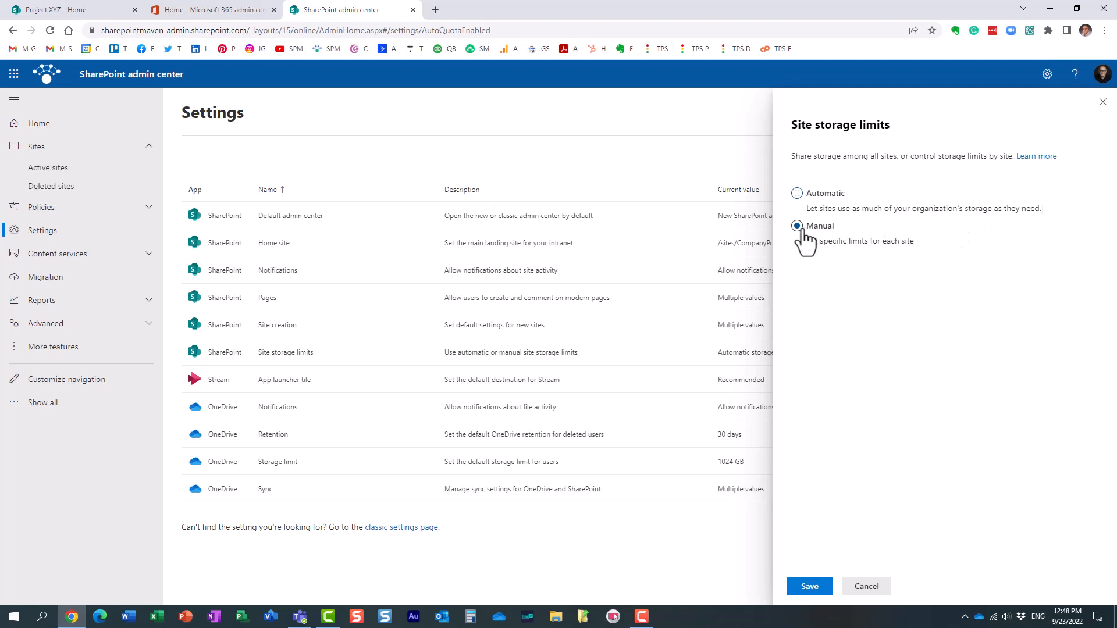
{"action": "left_click", "coordinate": [797, 226]}
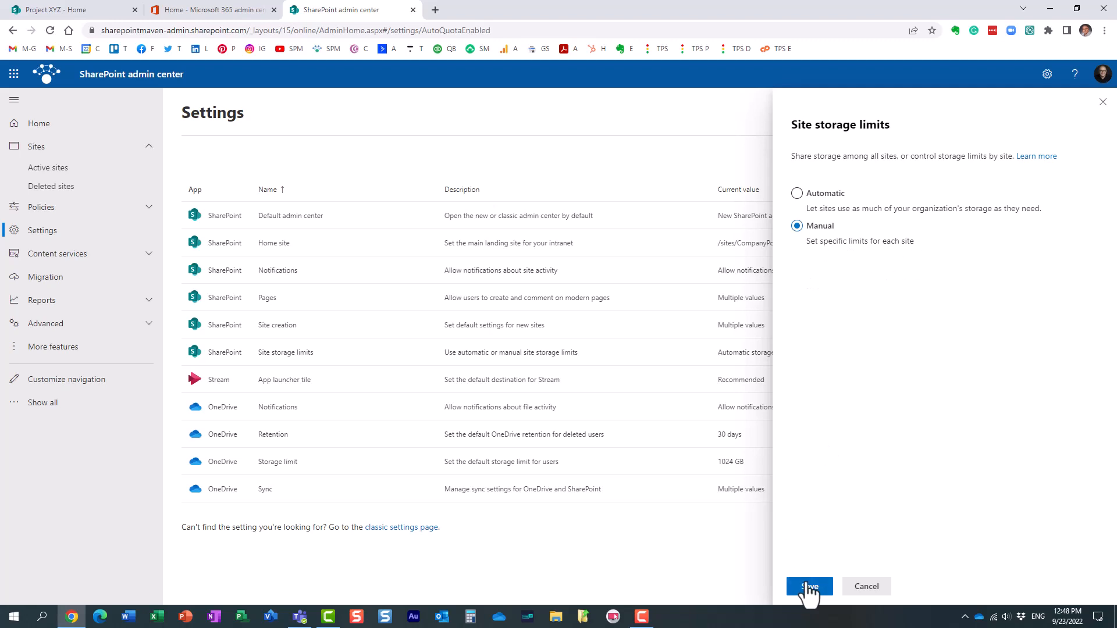
{"action": "left_click", "coordinate": [809, 587]}
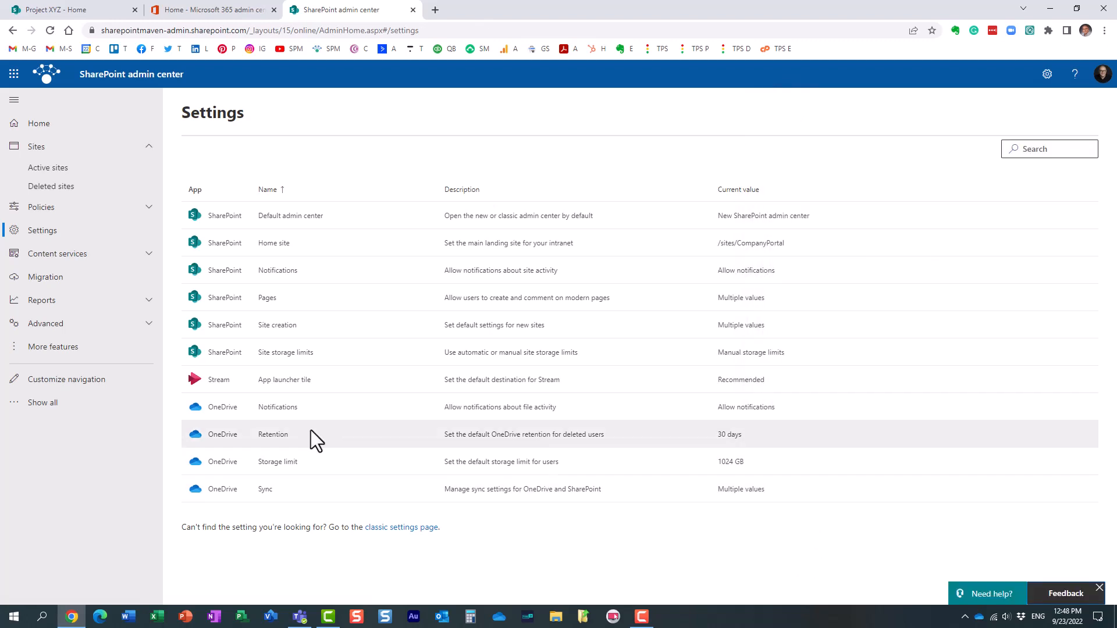
{"action": "left_click", "coordinate": [49, 167]}
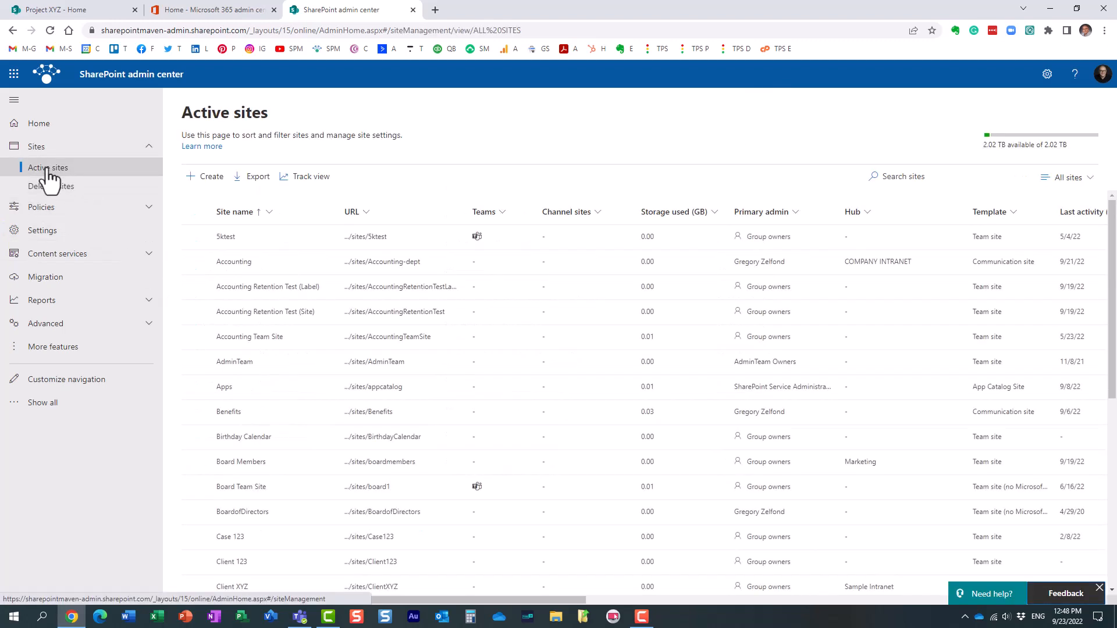
{"action": "mouse_move", "coordinate": [276, 351]}
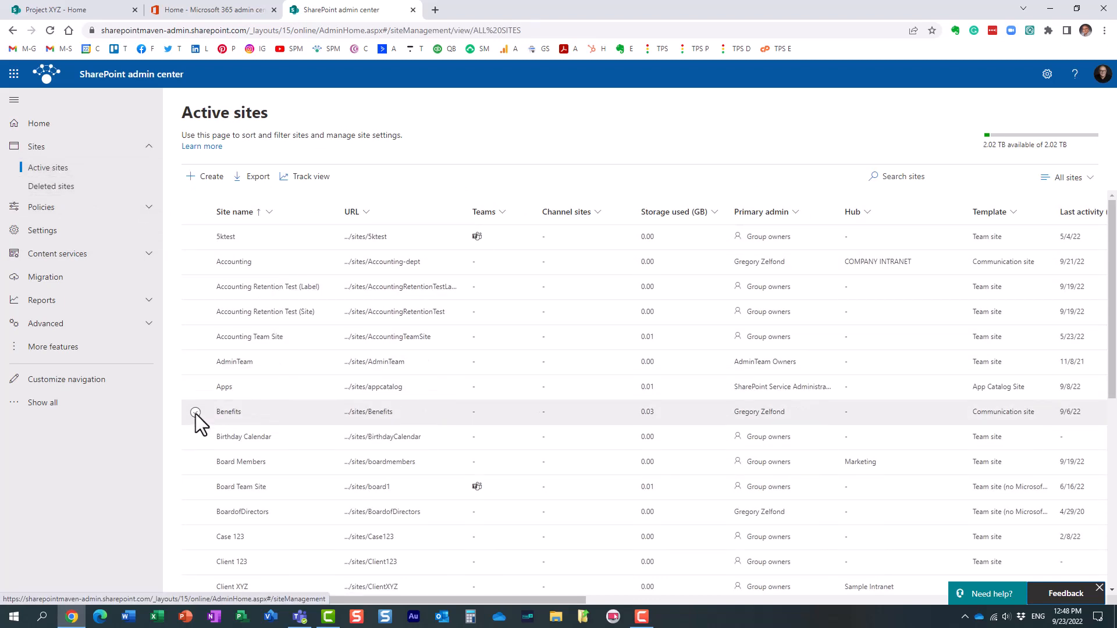
{"action": "left_click", "coordinate": [197, 412]}
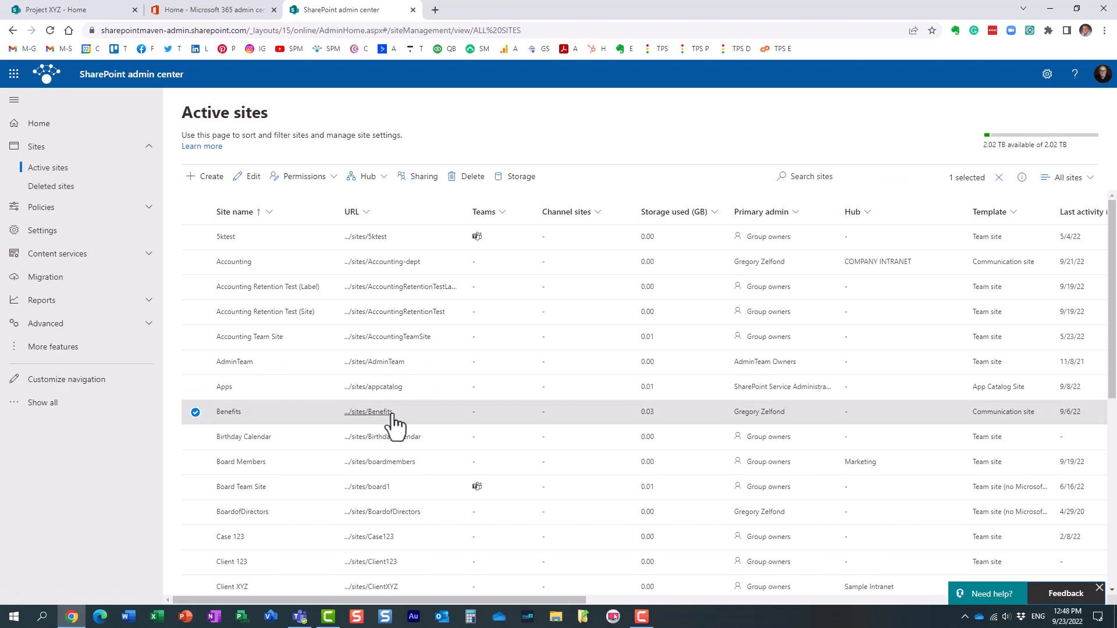
{"action": "mouse_move", "coordinate": [399, 429]}
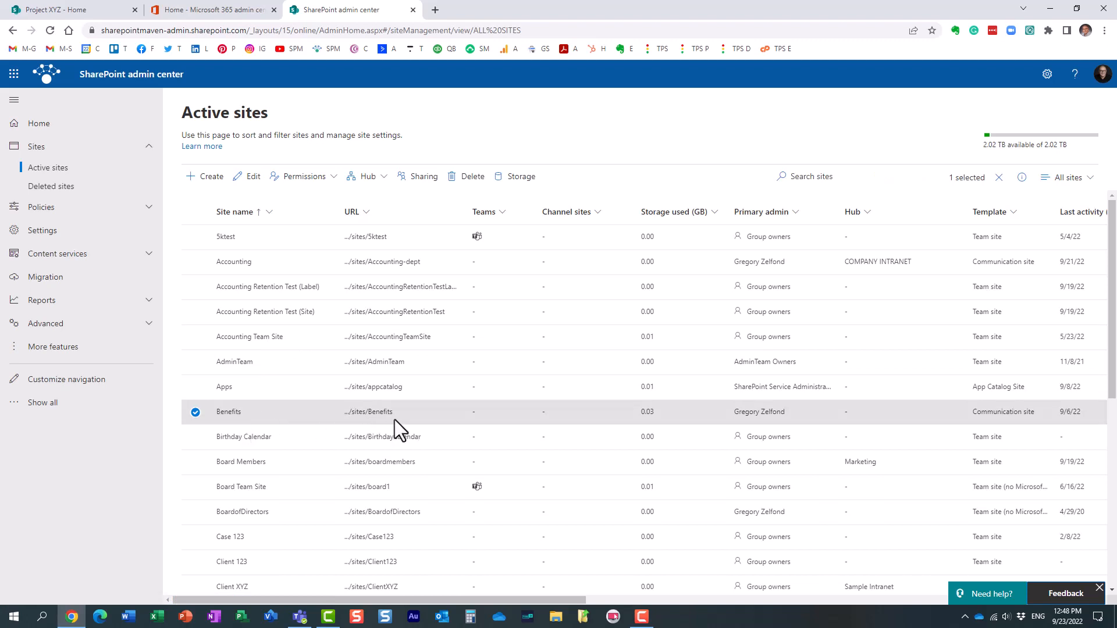
{"action": "mouse_move", "coordinate": [392, 428]}
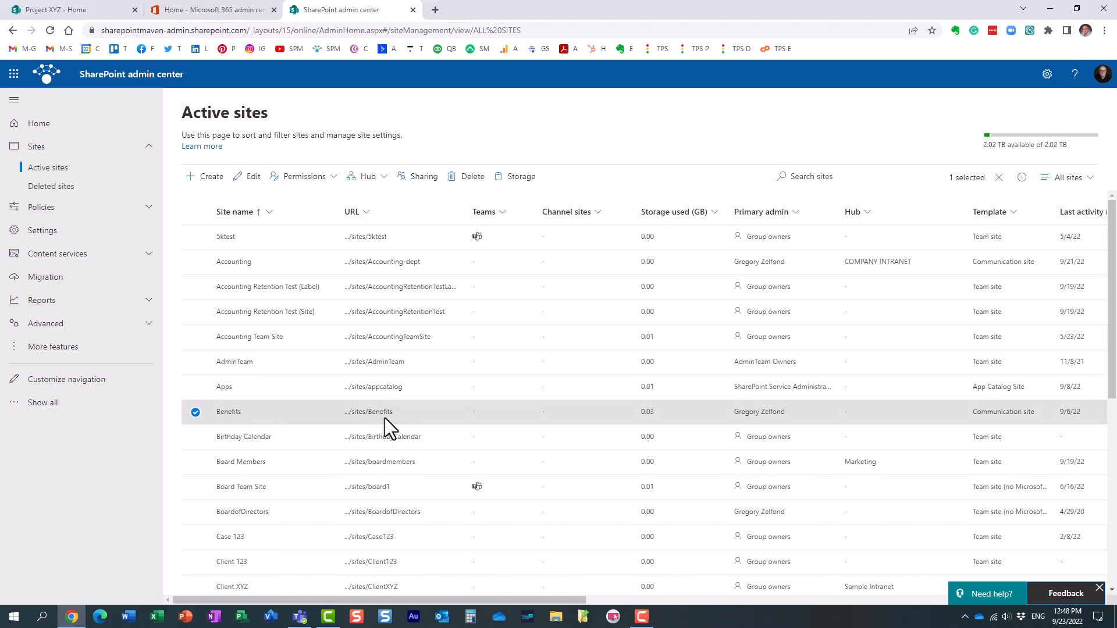
{"action": "mouse_move", "coordinate": [383, 428]}
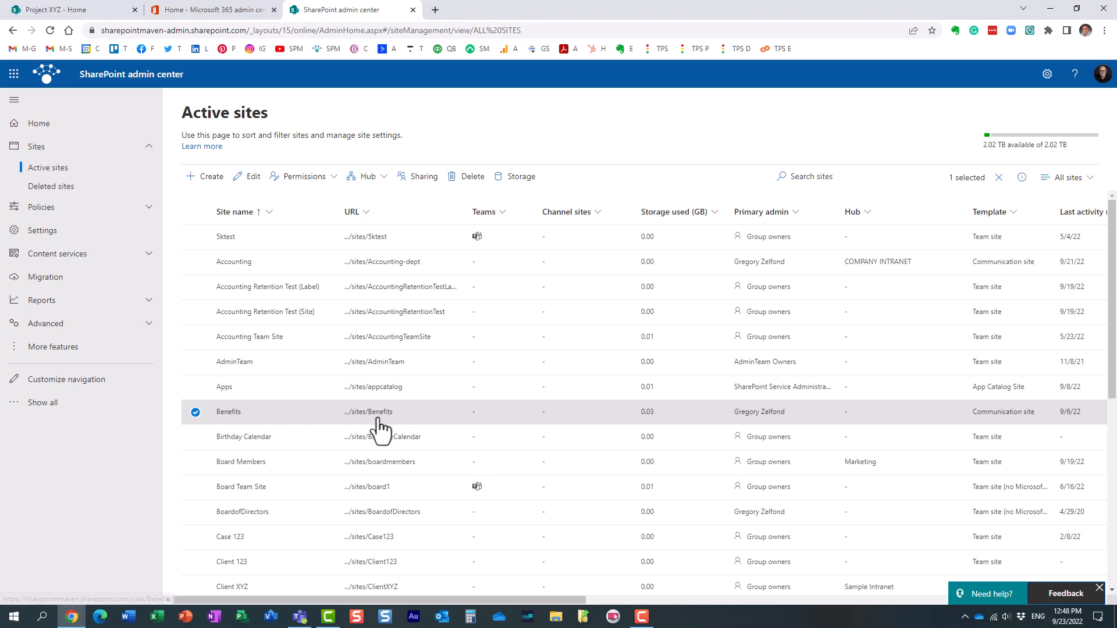
{"action": "mouse_move", "coordinate": [207, 431]}
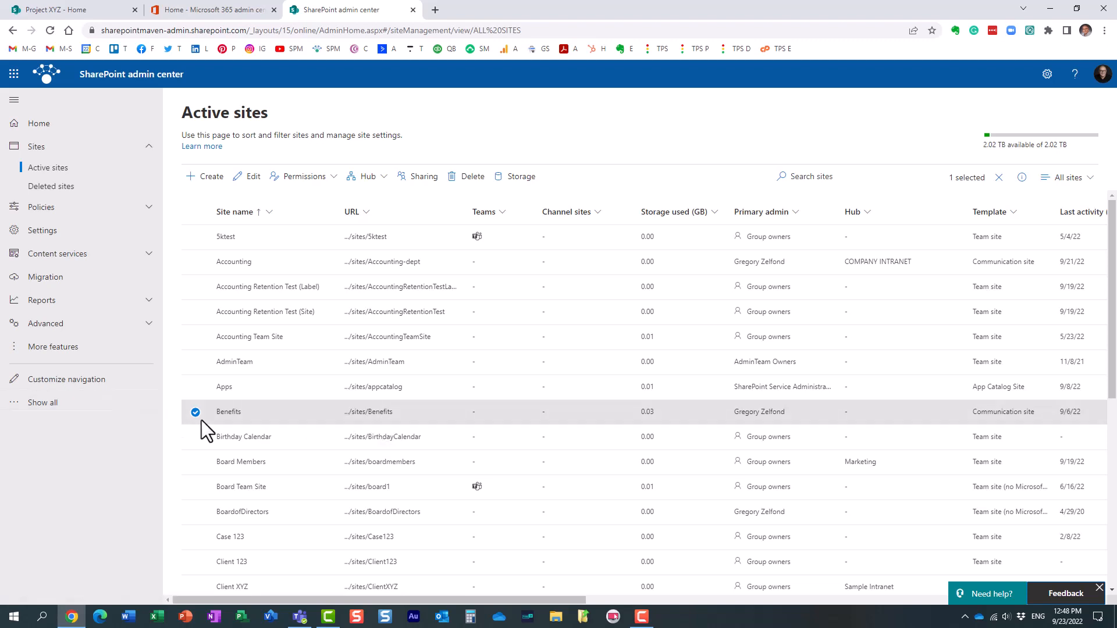
{"action": "mouse_move", "coordinate": [522, 175]}
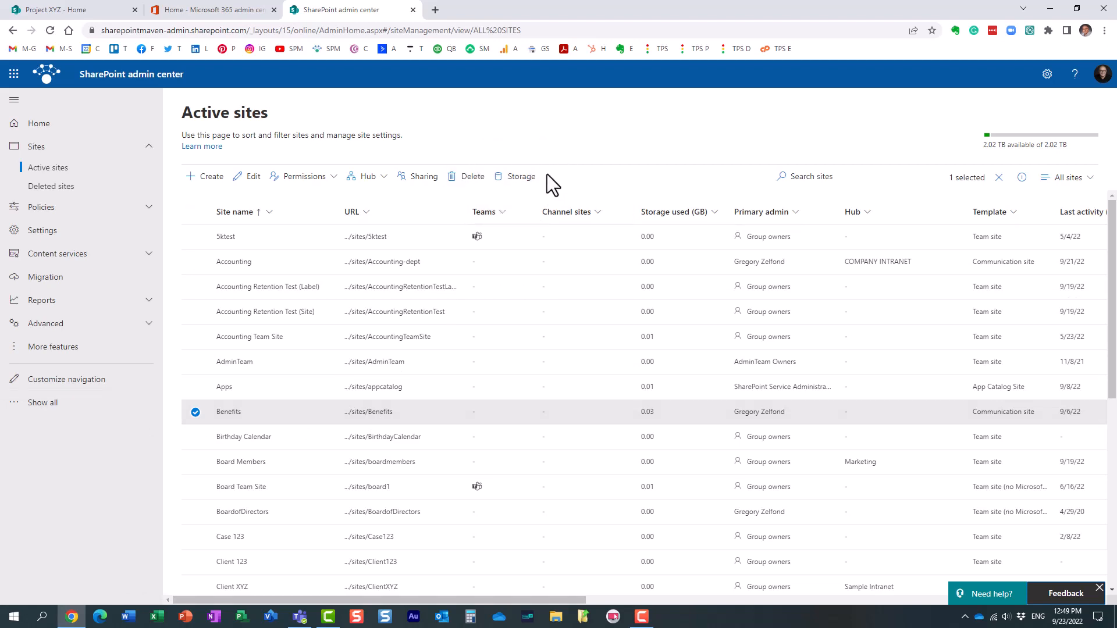
{"action": "mouse_move", "coordinate": [175, 301]}
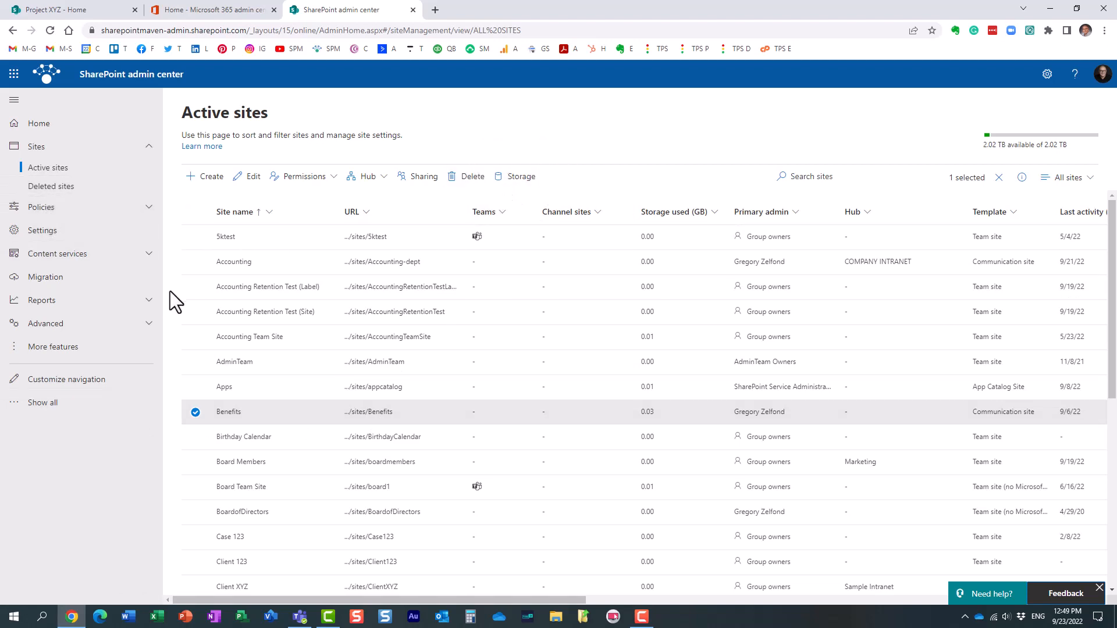
{"action": "mouse_move", "coordinate": [46, 277]}
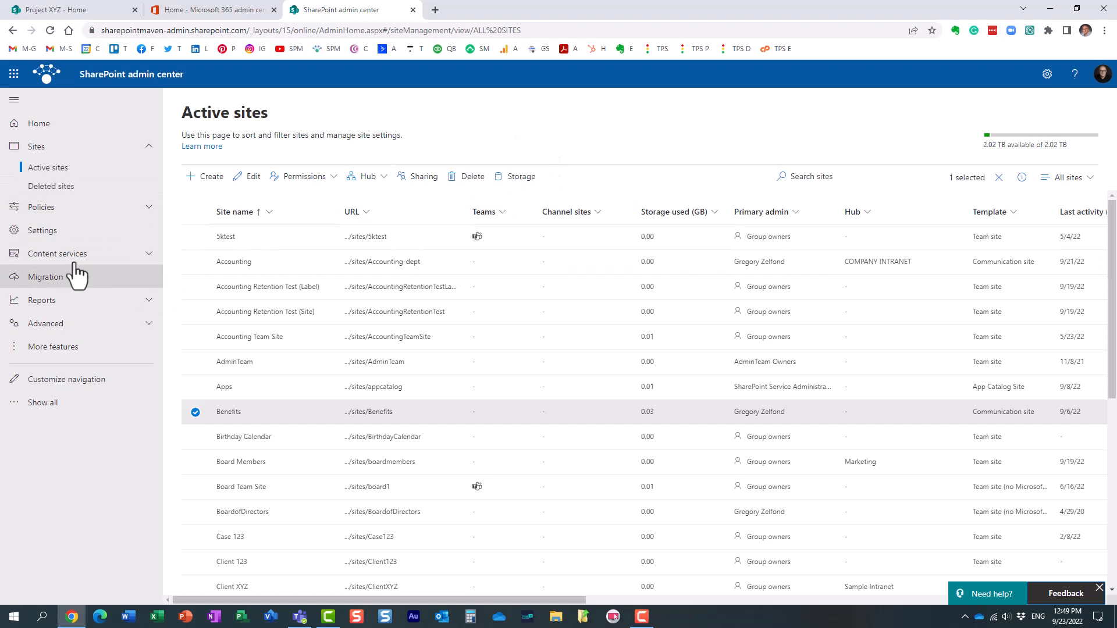
- Give the Benefits site a 1000 GB maximum storage and an 80% notification threshold
{"action": "left_click", "coordinate": [515, 175]}
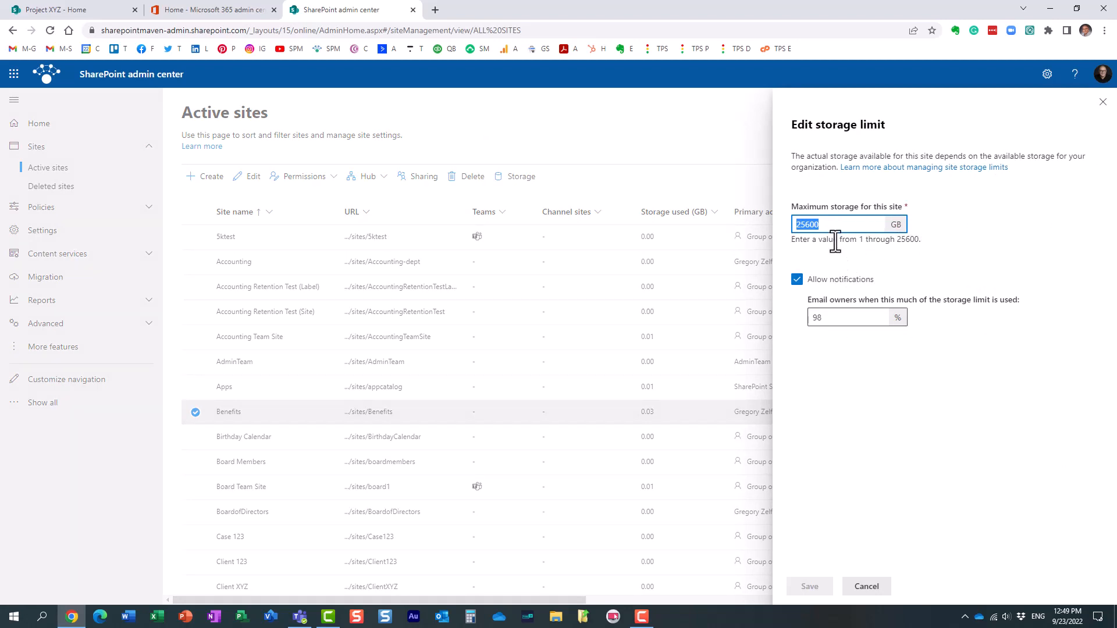
{"action": "type", "text": "1000"}
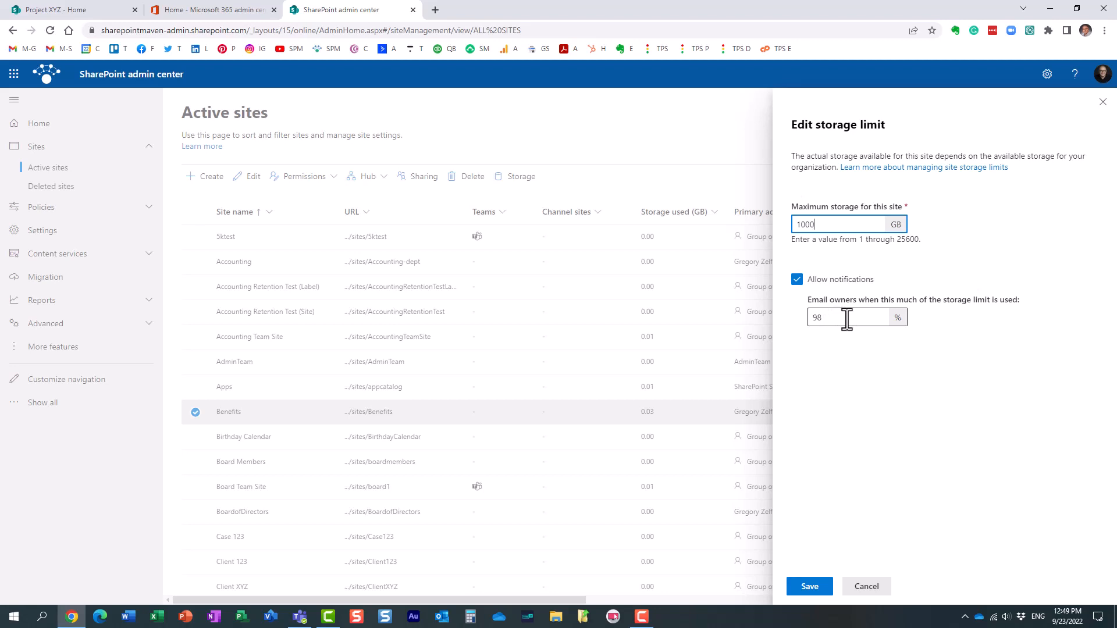
{"action": "double_click", "coordinate": [819, 317]}
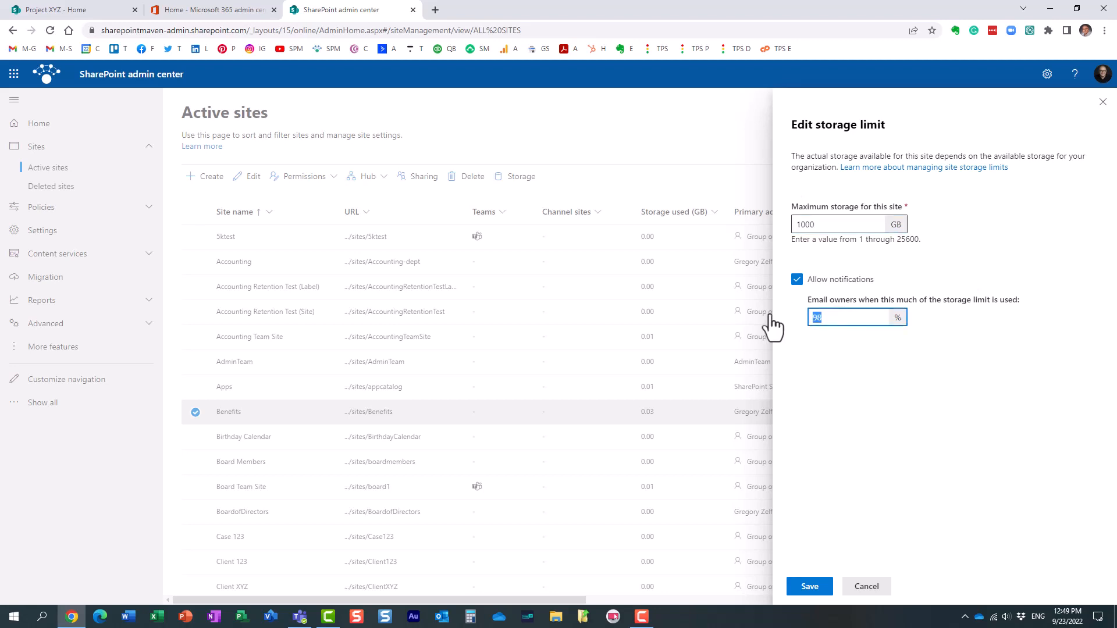
{"action": "type", "text": "80"}
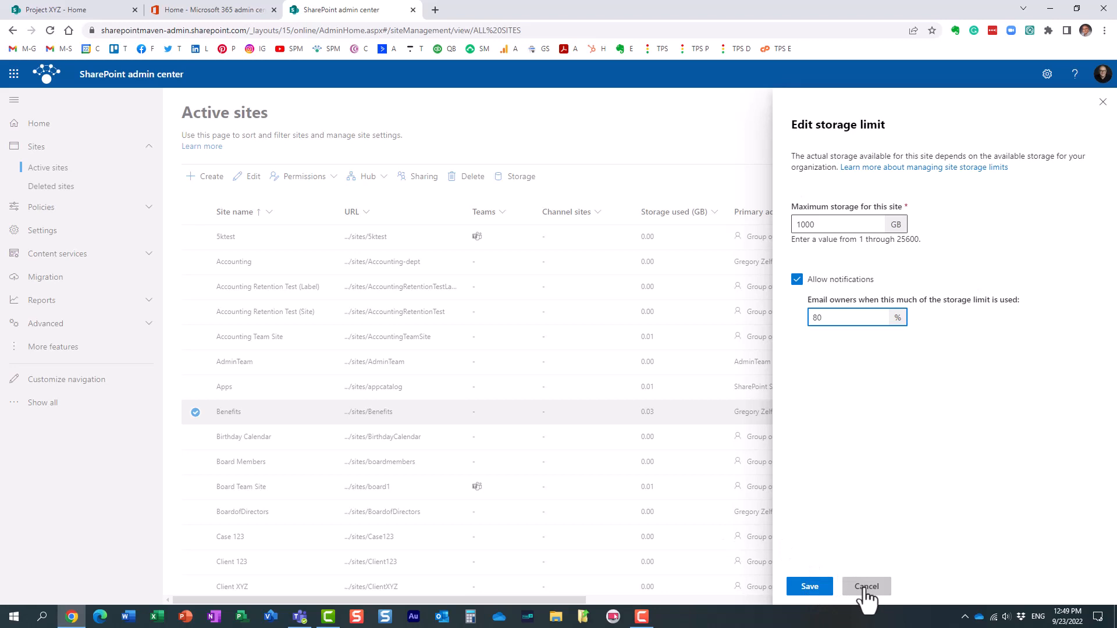
- Discard the Benefits edits, view a communication site's 25600 GB default limit, then cancel
{"action": "left_click", "coordinate": [866, 586]}
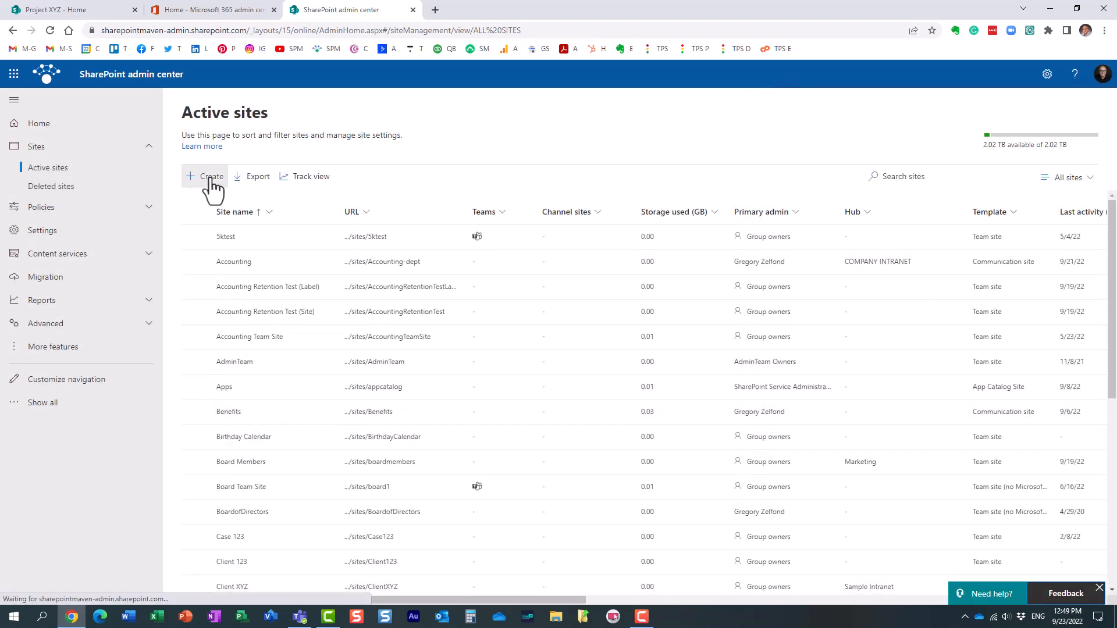
{"action": "left_click", "coordinate": [211, 176]}
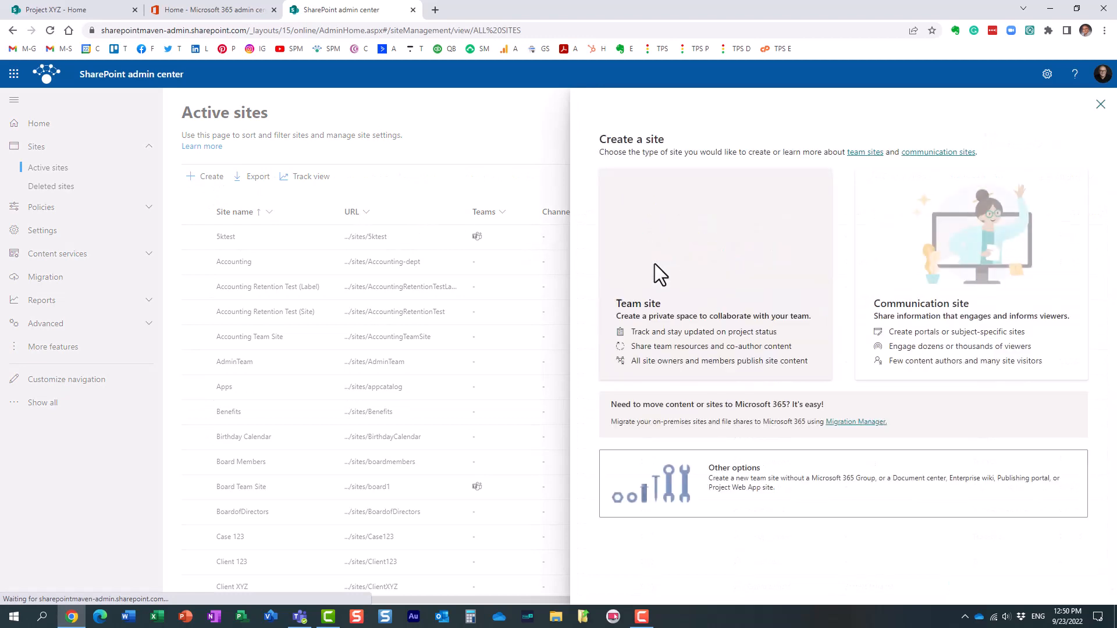
{"action": "left_click", "coordinate": [712, 274]}
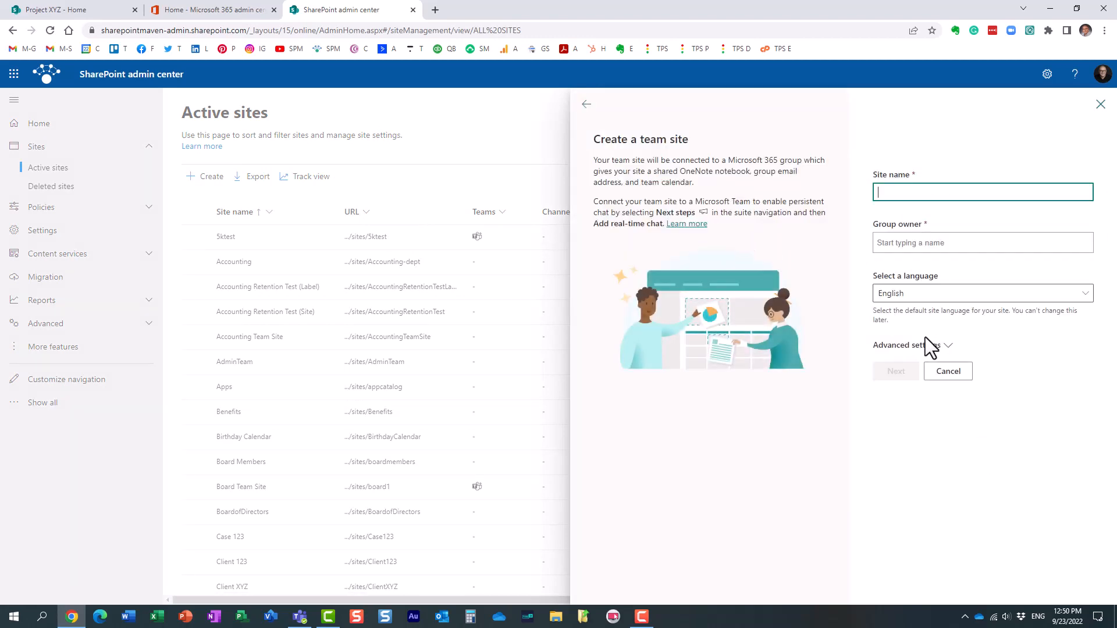
{"action": "left_click", "coordinate": [586, 104]}
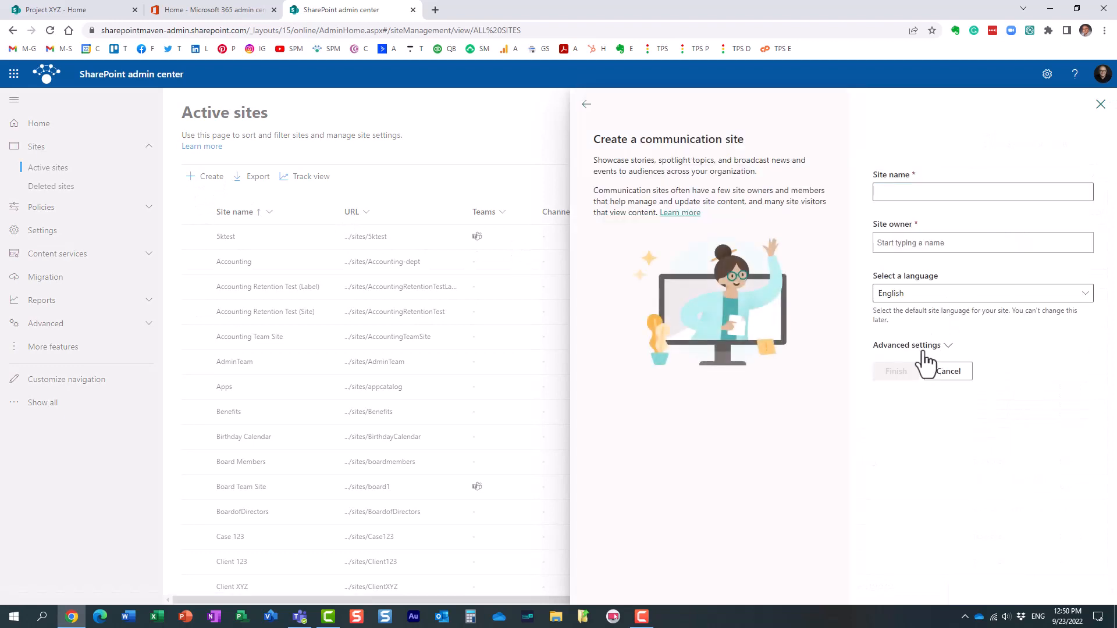
{"action": "left_click", "coordinate": [912, 345]}
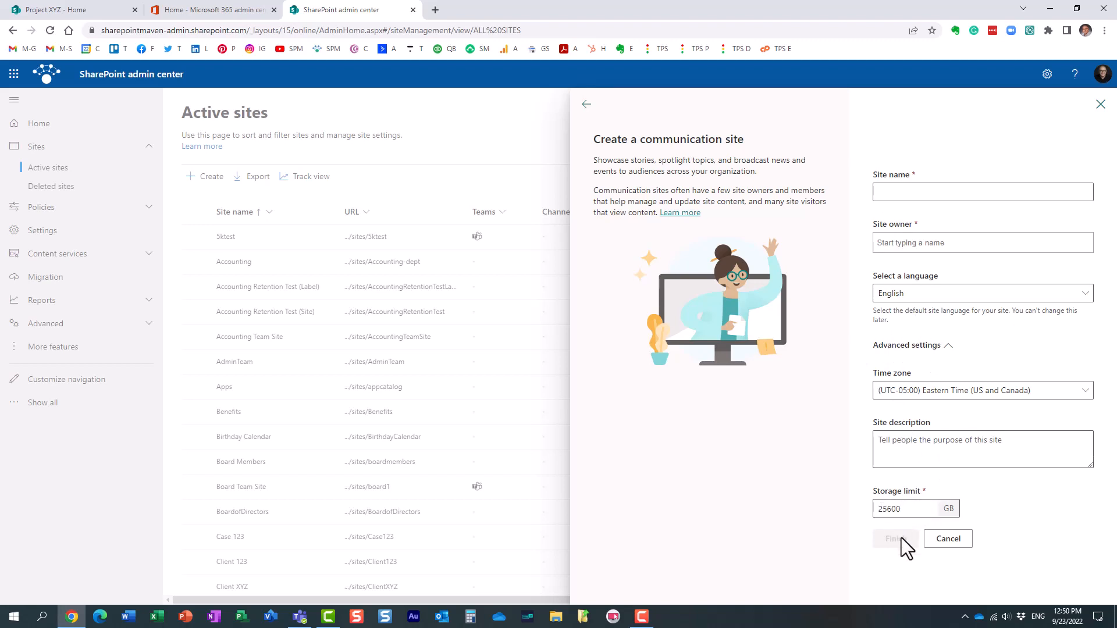
{"action": "mouse_move", "coordinate": [864, 517]}
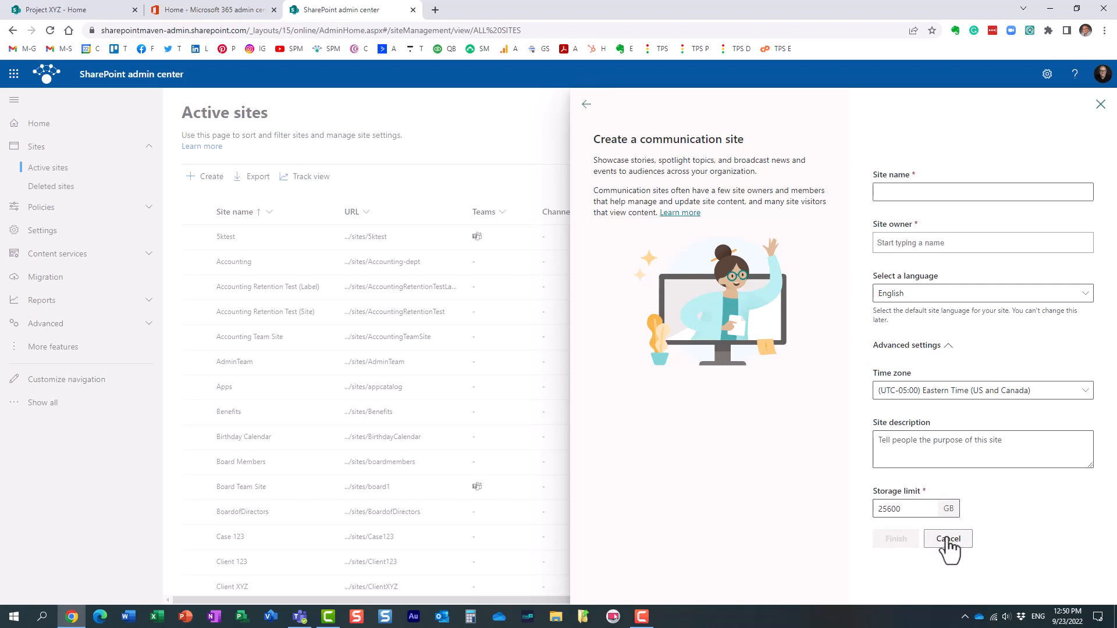
{"action": "left_click", "coordinate": [947, 539]}
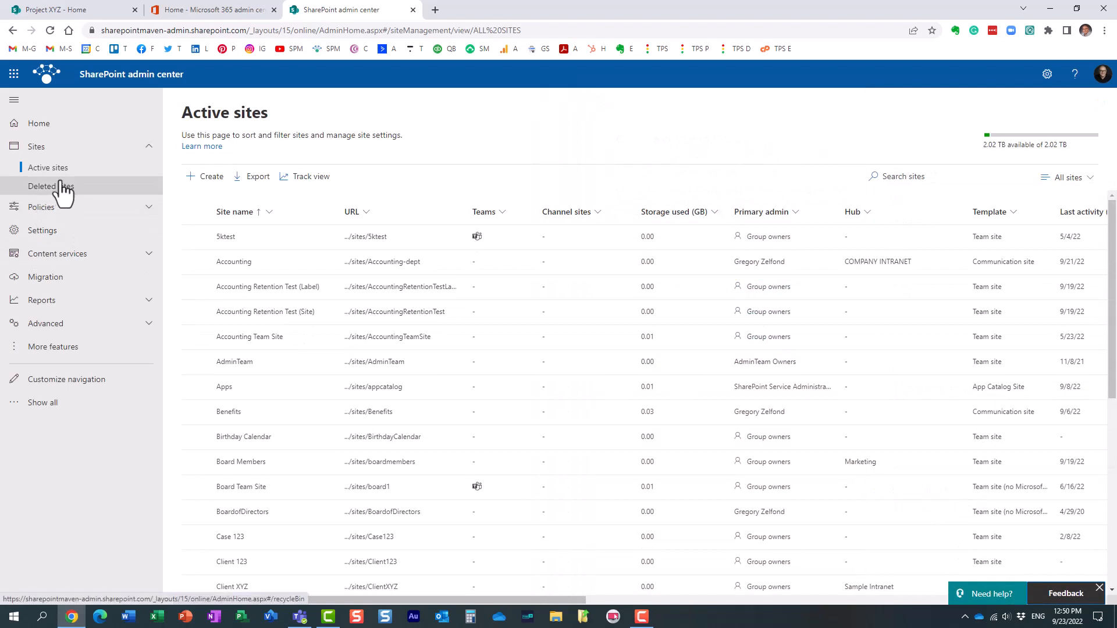
- Save site storage limits as Automatic and return to the Active sites list
{"action": "left_click", "coordinate": [41, 230]}
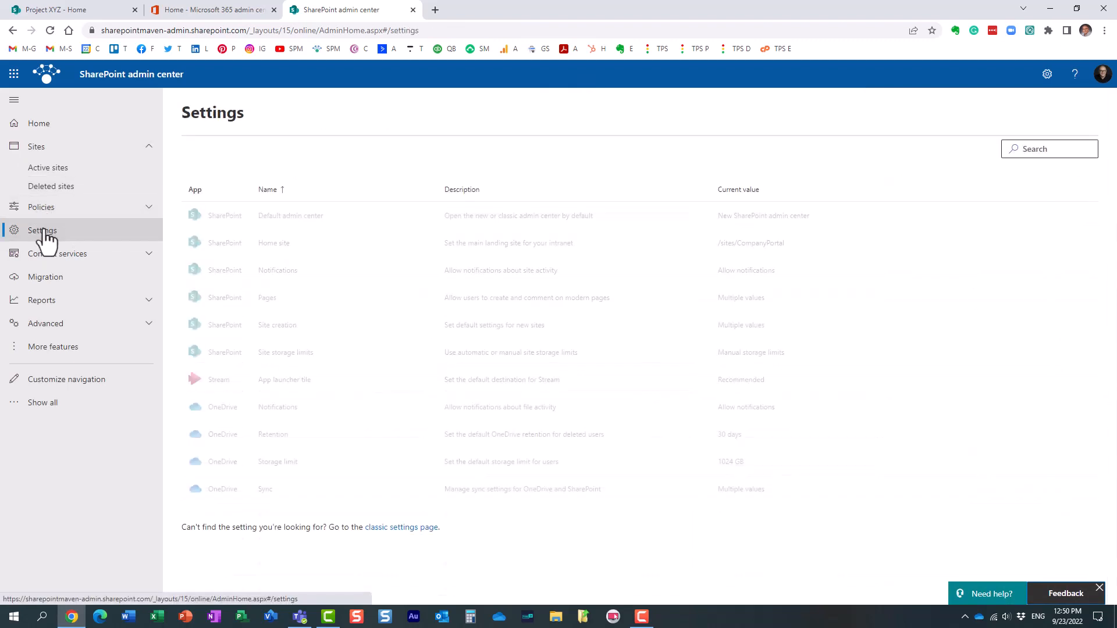
{"action": "left_click", "coordinate": [285, 352]}
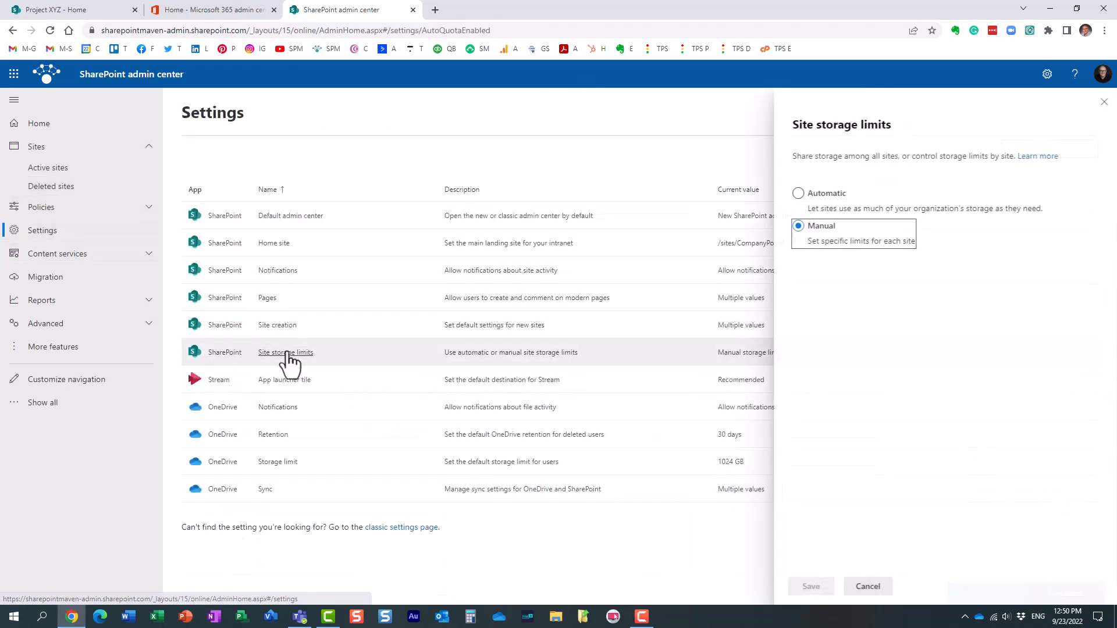
{"action": "left_click", "coordinate": [798, 194]}
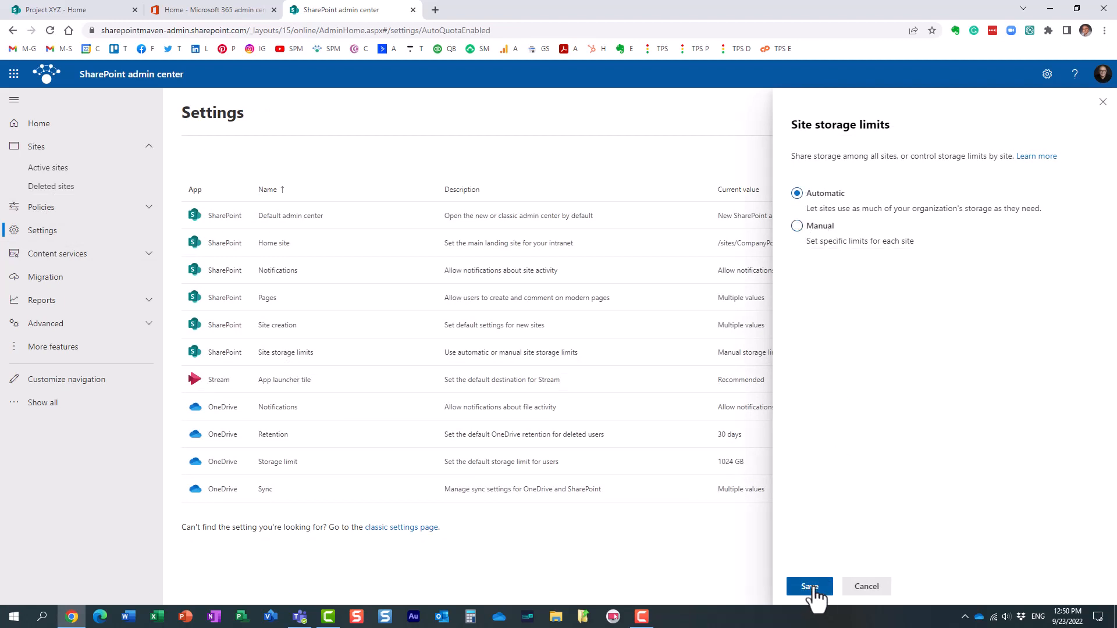
{"action": "left_click", "coordinate": [809, 586]}
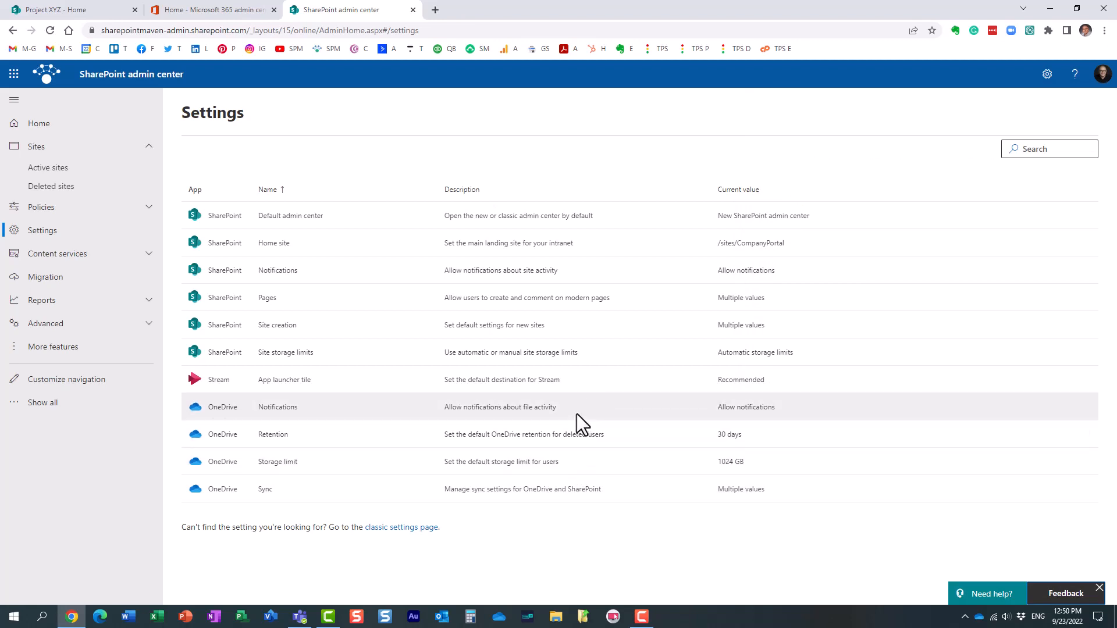
{"action": "left_click", "coordinate": [48, 168]}
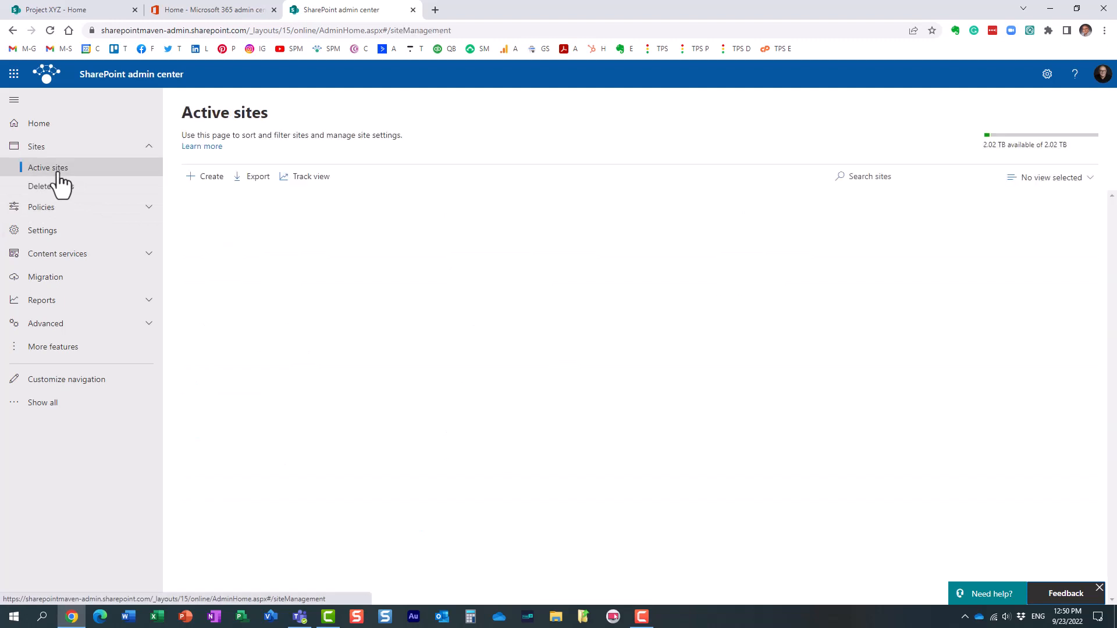
{"action": "left_click", "coordinate": [47, 168]}
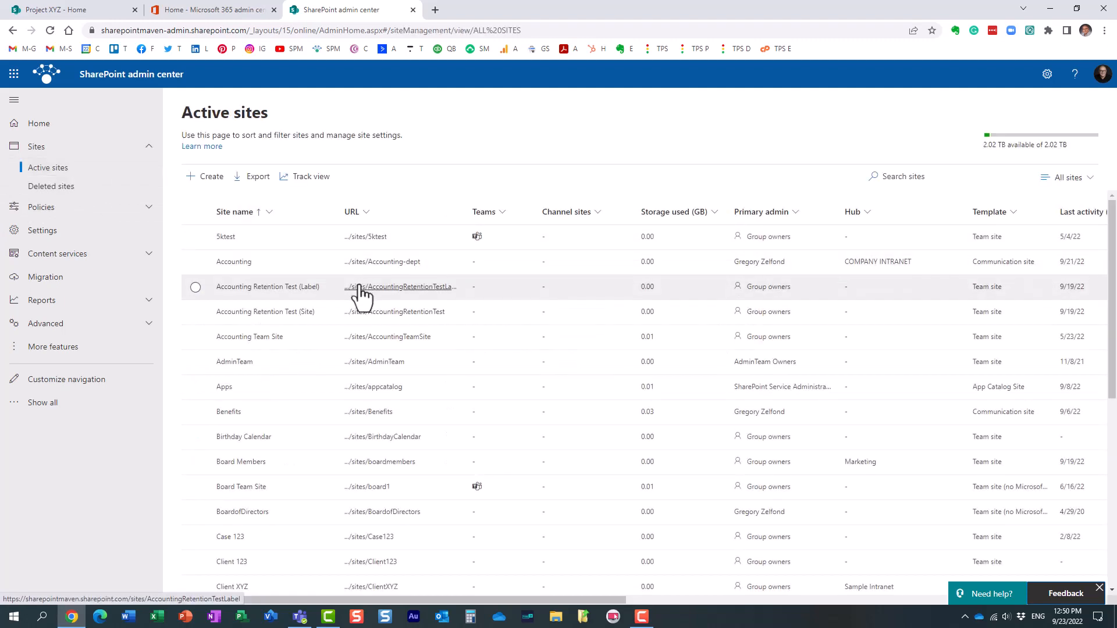
{"action": "mouse_move", "coordinate": [363, 293]}
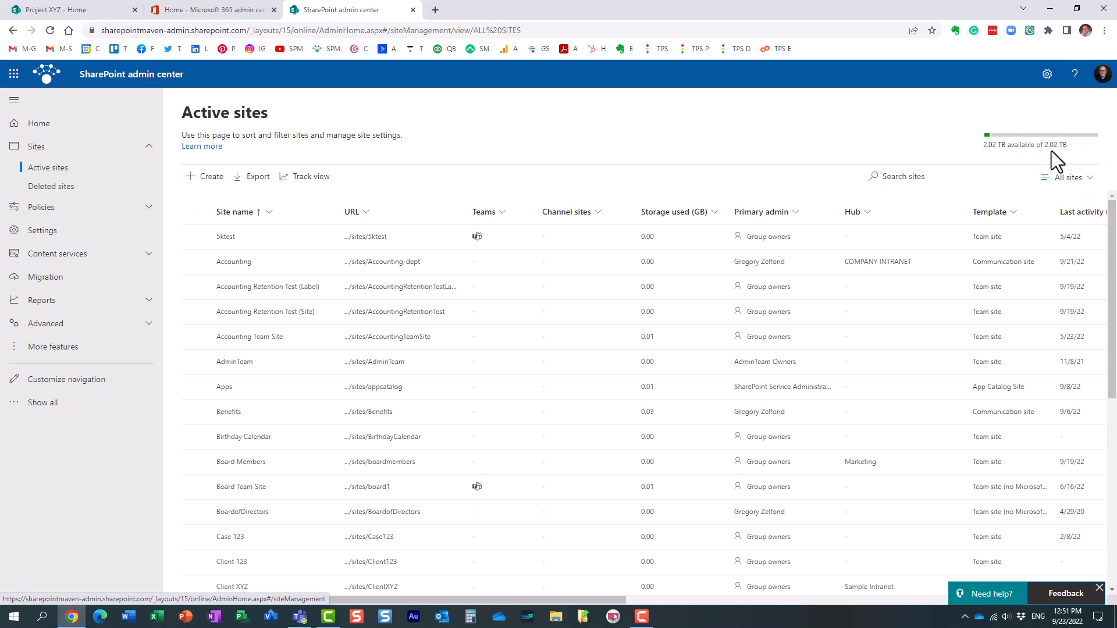
{"action": "mouse_move", "coordinate": [1019, 147]}
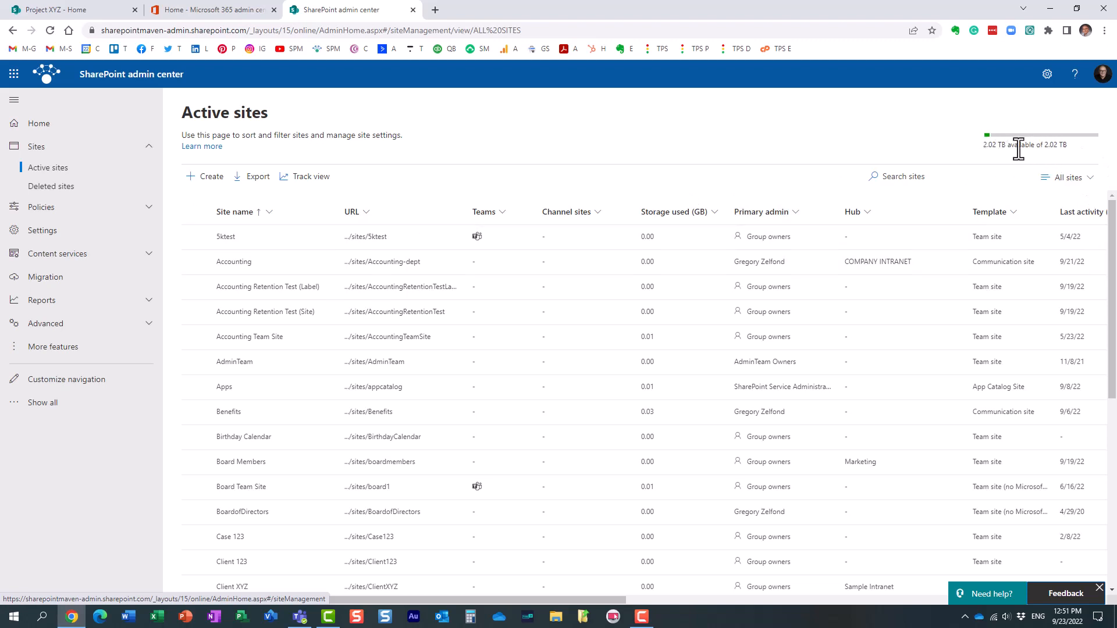
{"action": "mouse_move", "coordinate": [613, 176]}
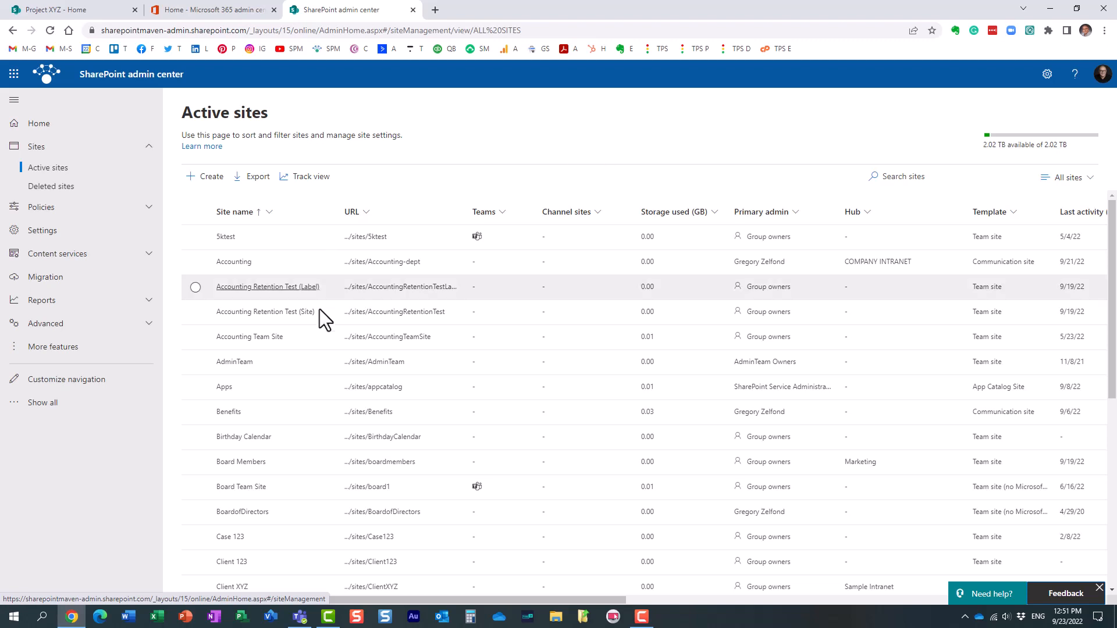
{"action": "mouse_move", "coordinate": [253, 245]}
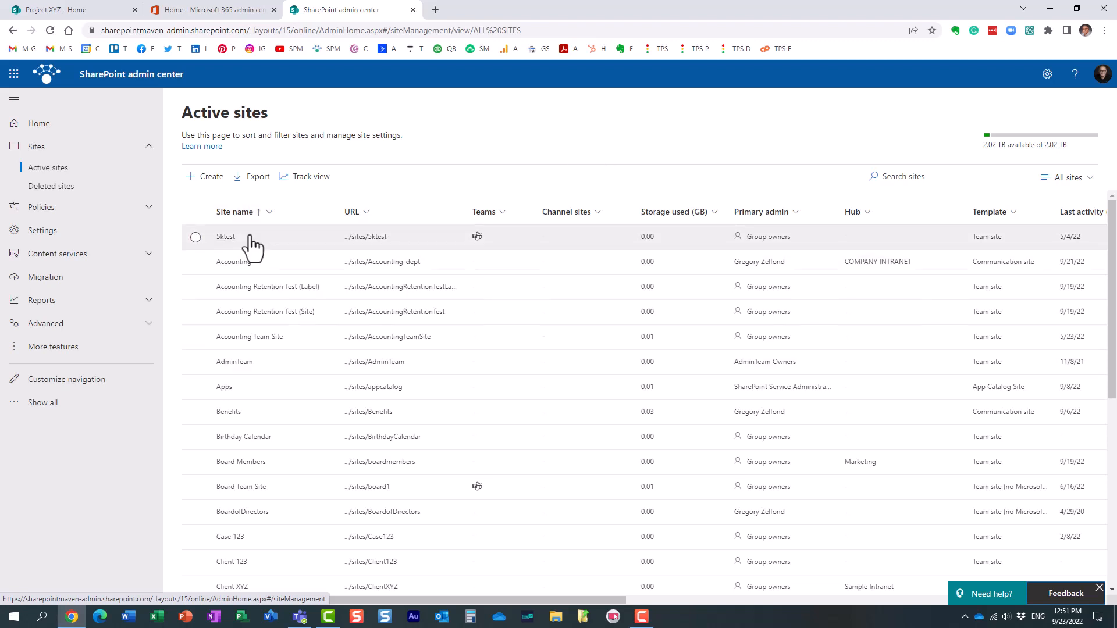